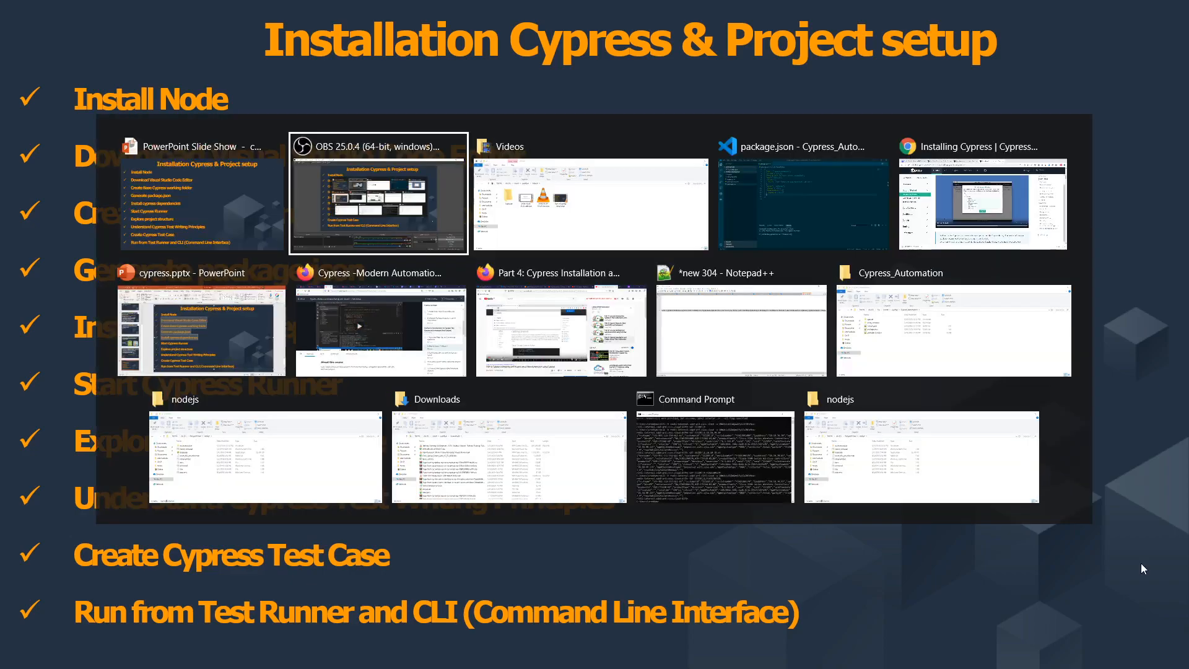
Bring the Cypress_Automation project forward and highlight cypress in package.json's devDependencies
{"action": "left_click", "coordinate": [802, 204]}
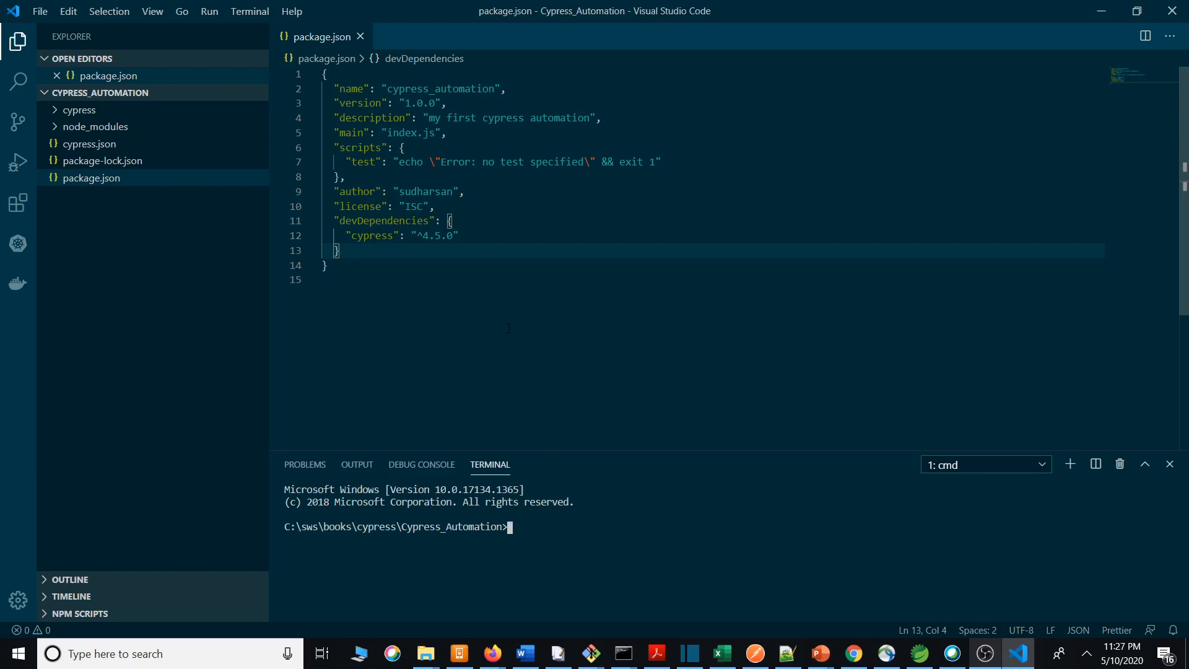
{"action": "double_click", "coordinate": [383, 221]}
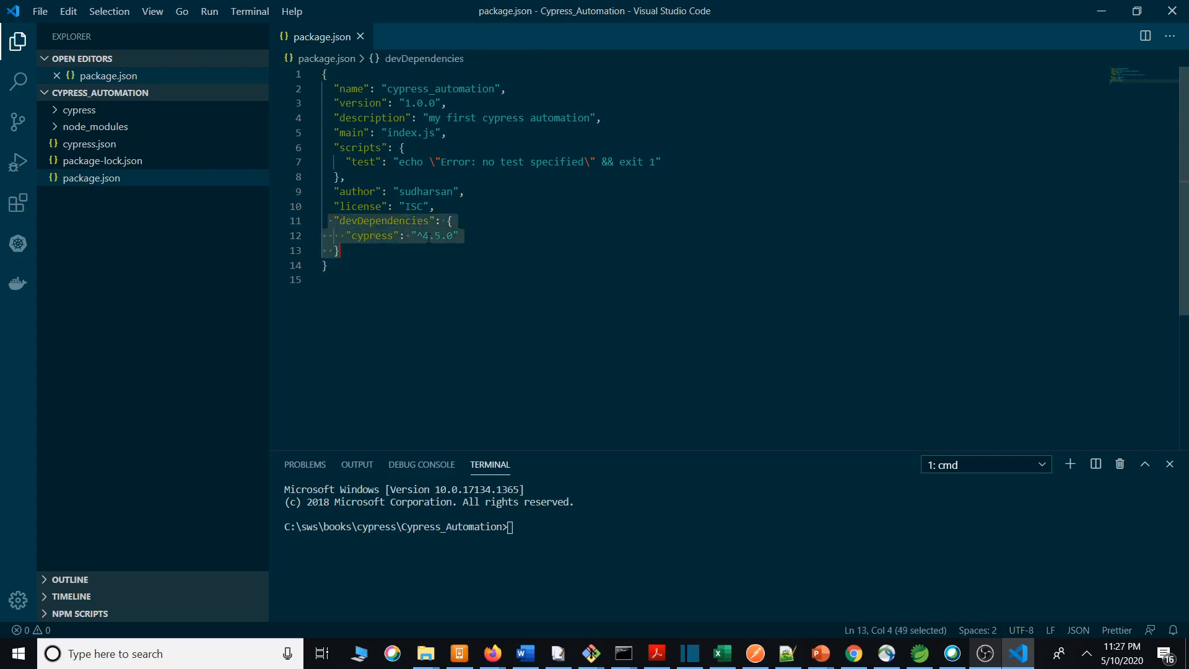
{"action": "left_click", "coordinate": [457, 236]}
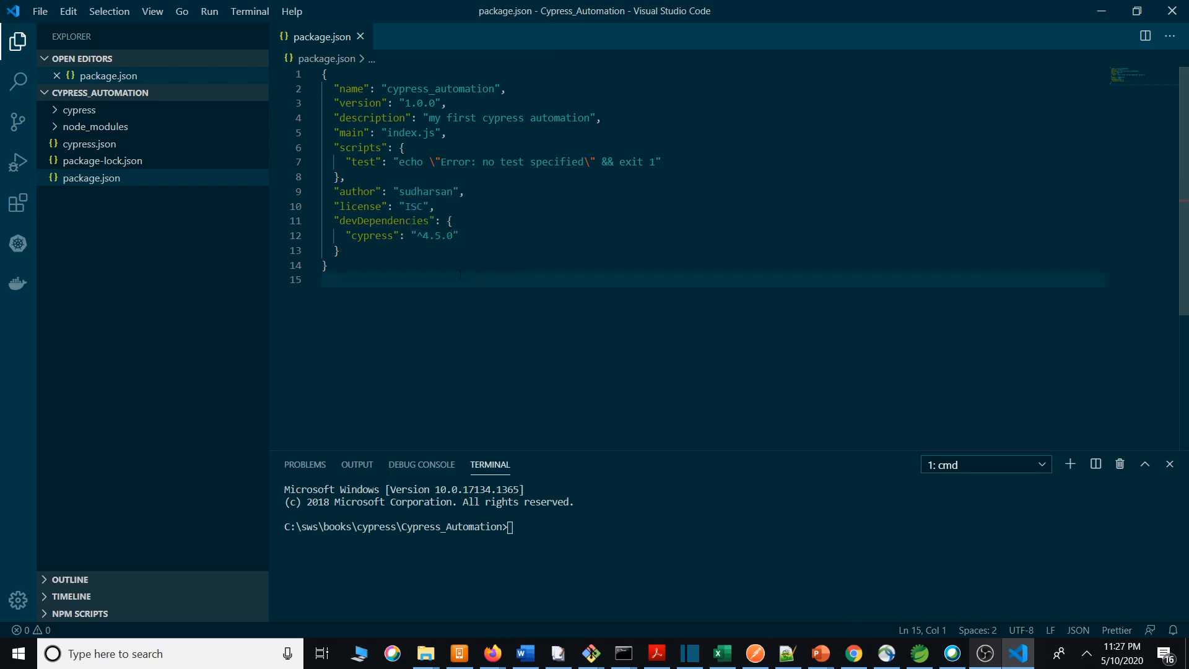
{"action": "mouse_move", "coordinate": [97, 126]}
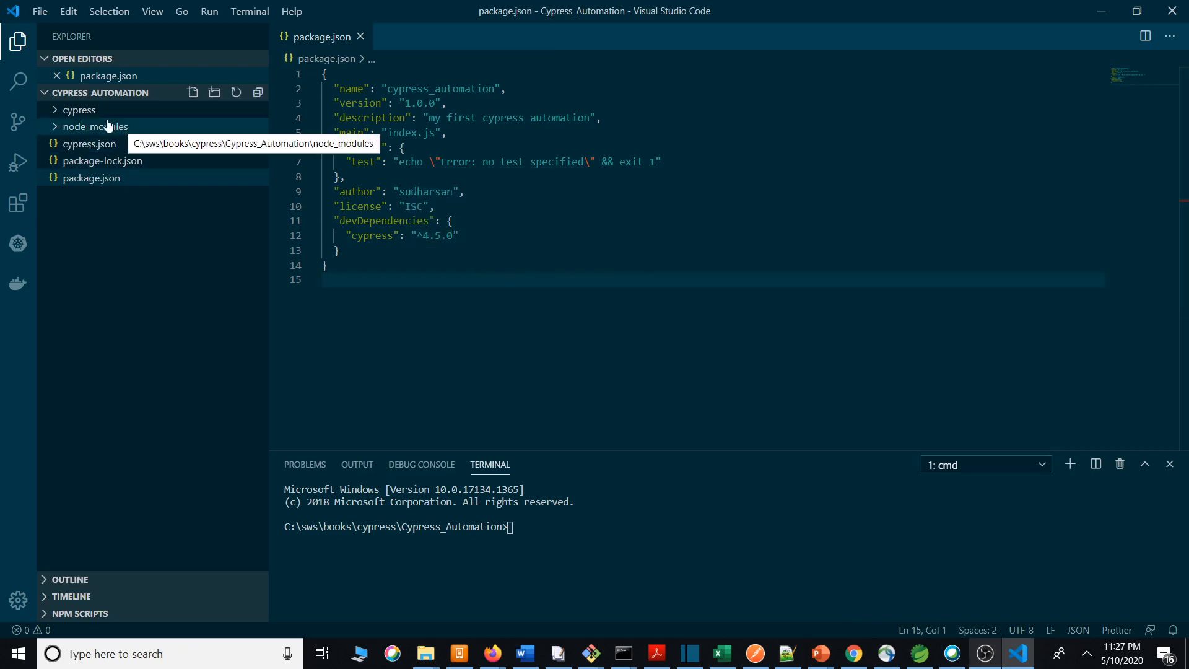
{"action": "mouse_move", "coordinate": [61, 130]}
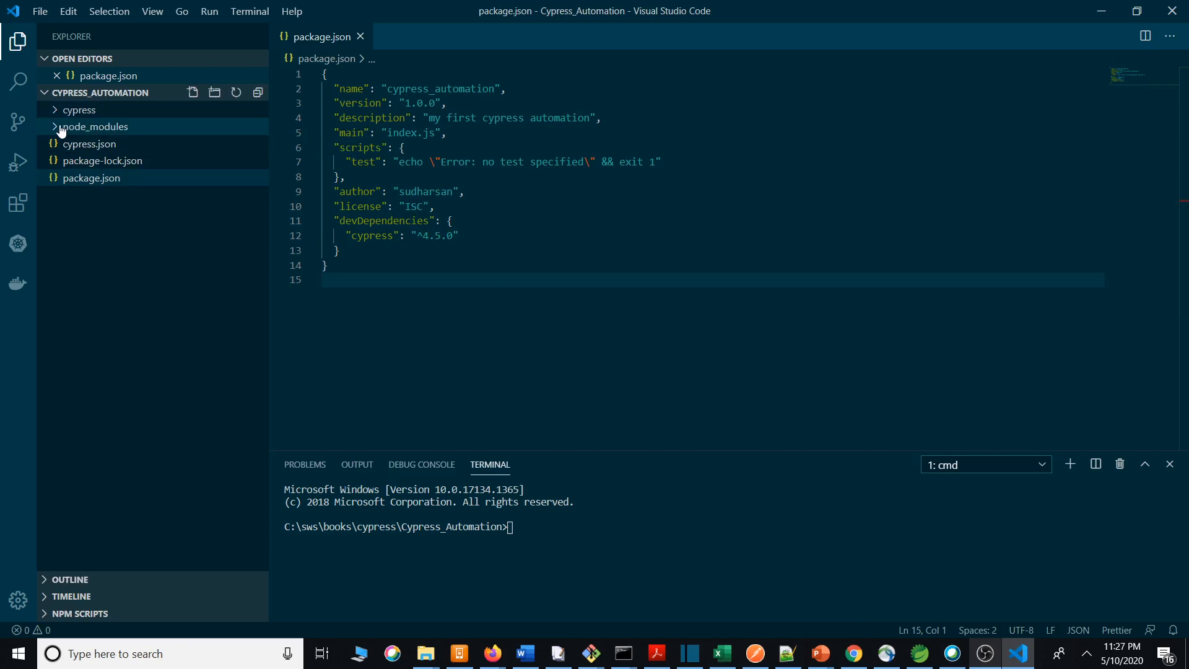
{"action": "mouse_move", "coordinate": [57, 126]}
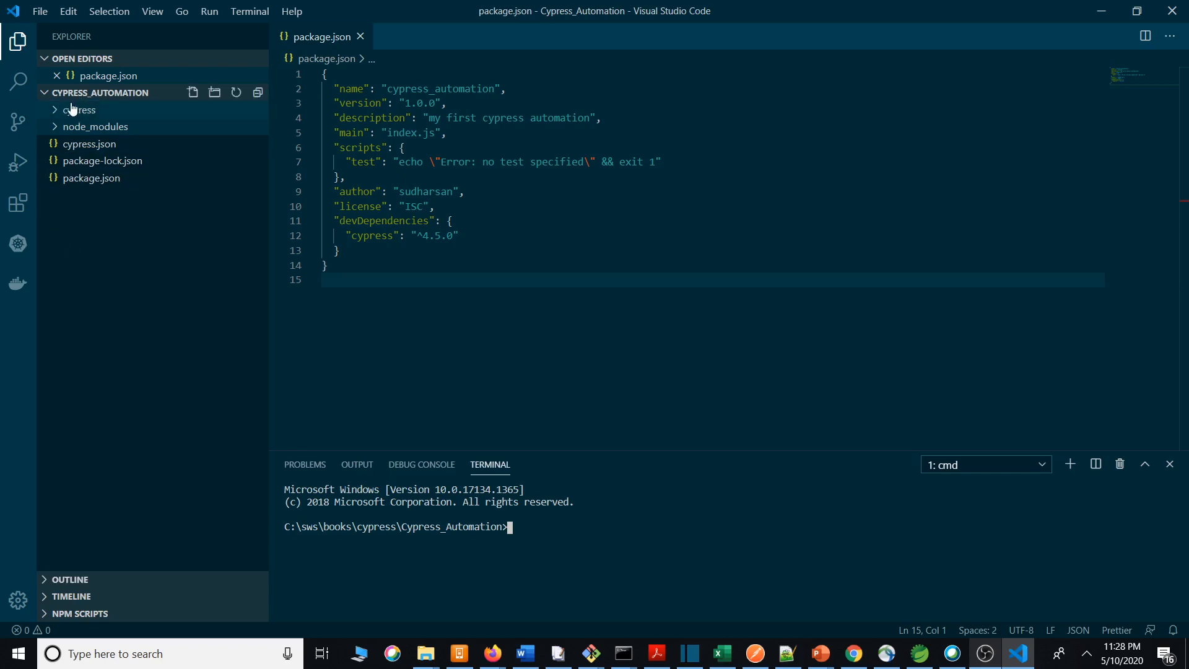
{"action": "left_click", "coordinate": [79, 109]}
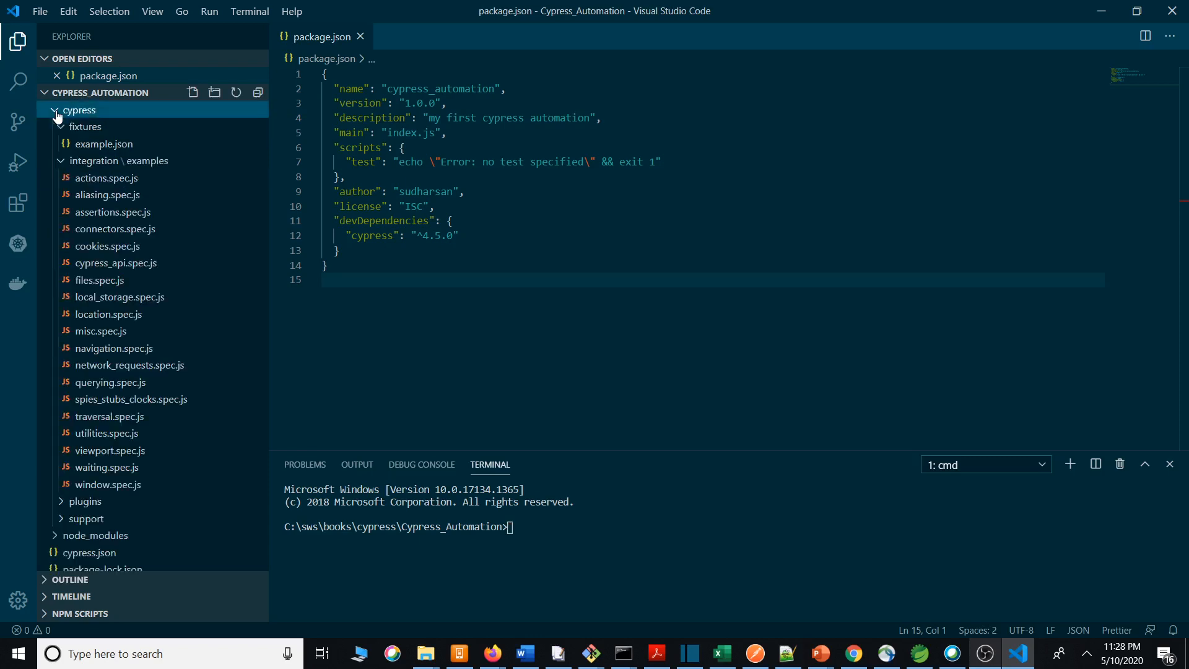
{"action": "left_click", "coordinate": [84, 126]}
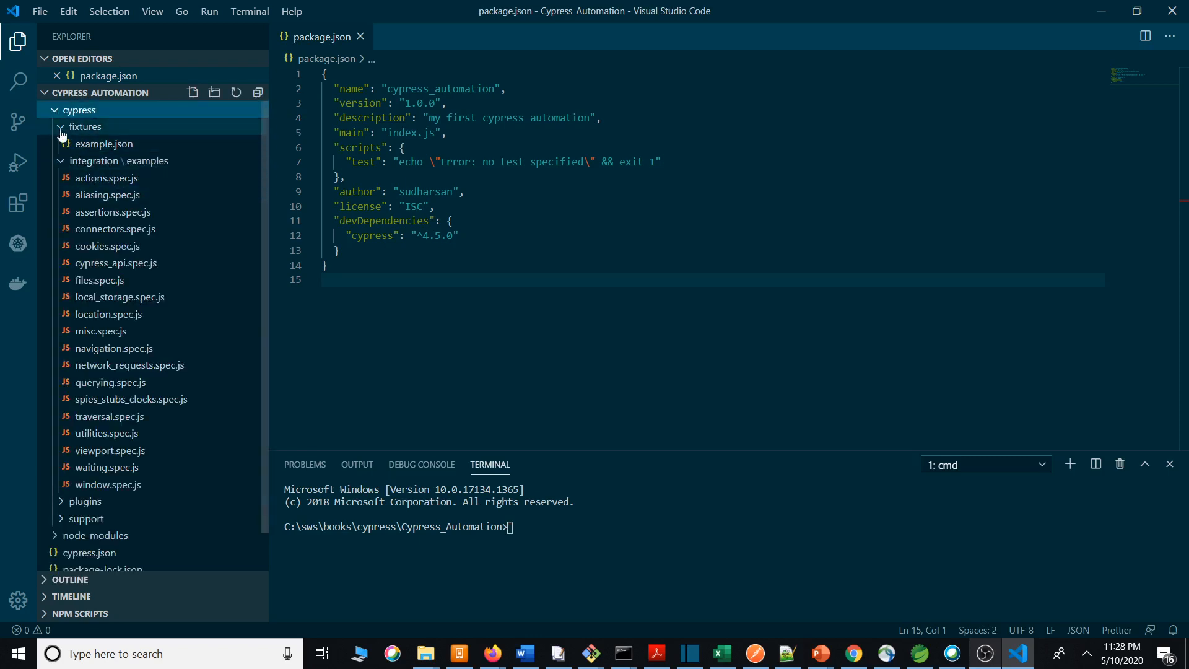
{"action": "left_click", "coordinate": [78, 109]}
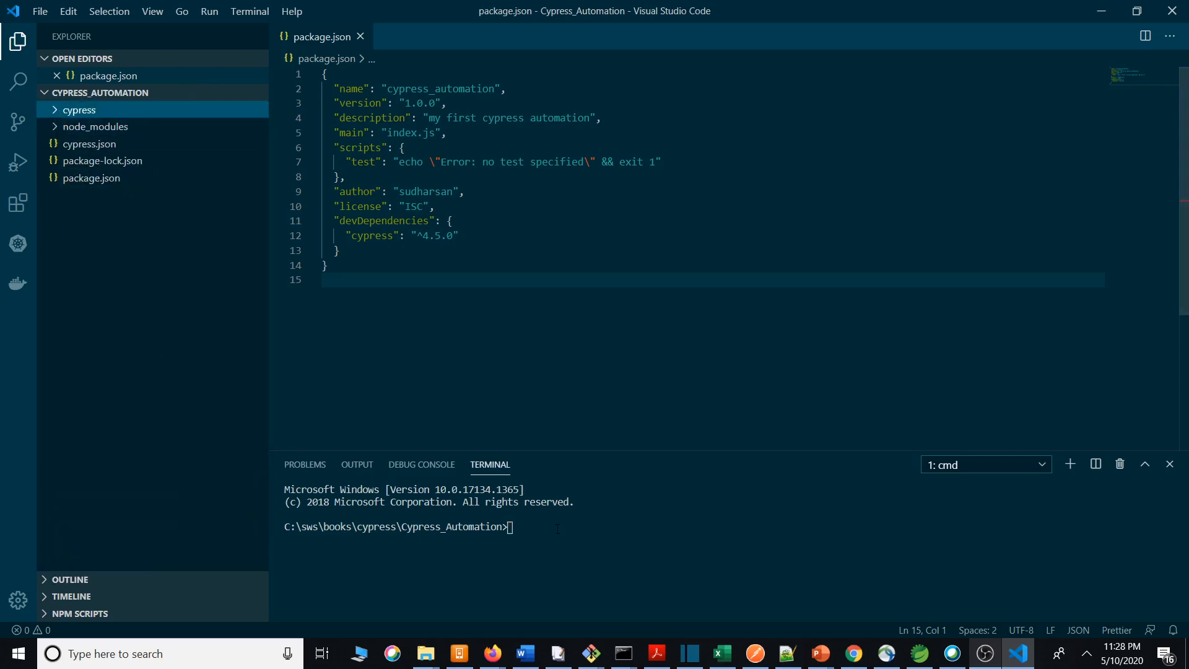
{"action": "left_click", "coordinate": [532, 526]}
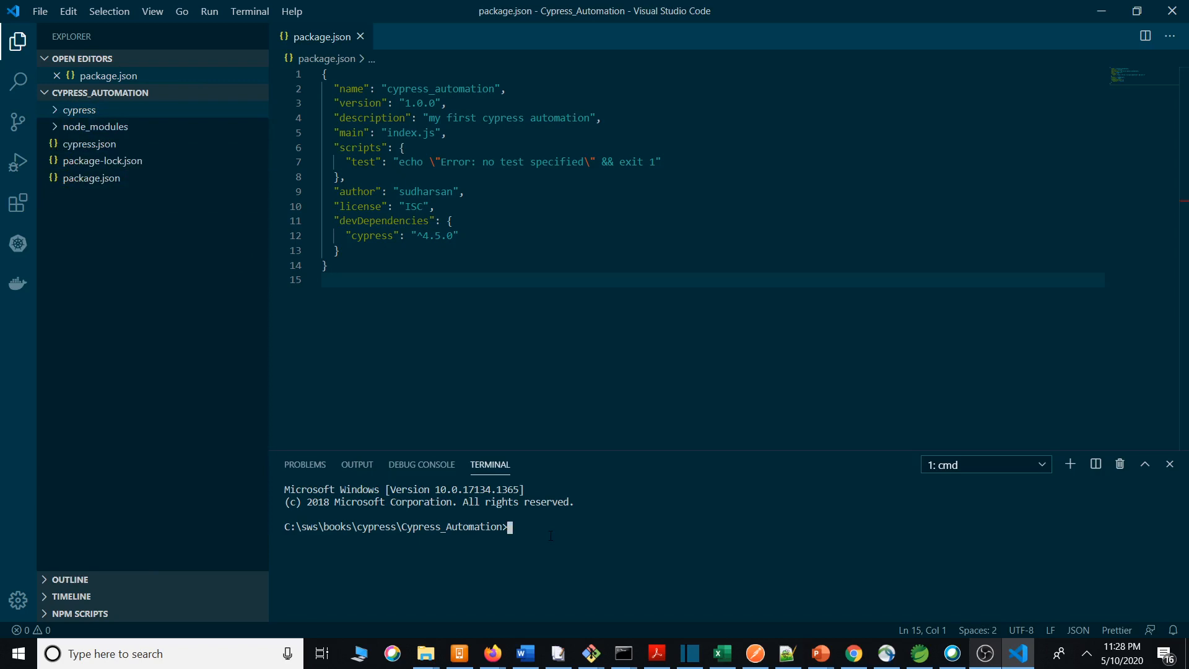
Run node_modules\.bin\cypress open in the integrated terminal to launch the Test Runner
{"action": "type", "text": "node"}
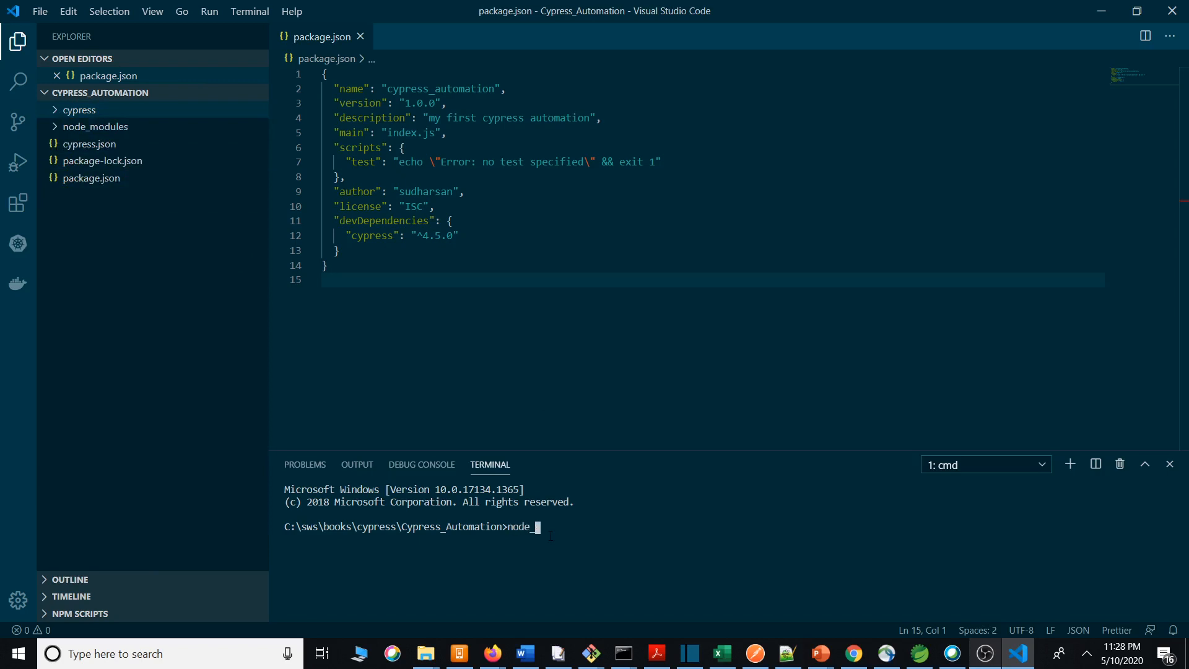
{"action": "type", "text": "_modules"}
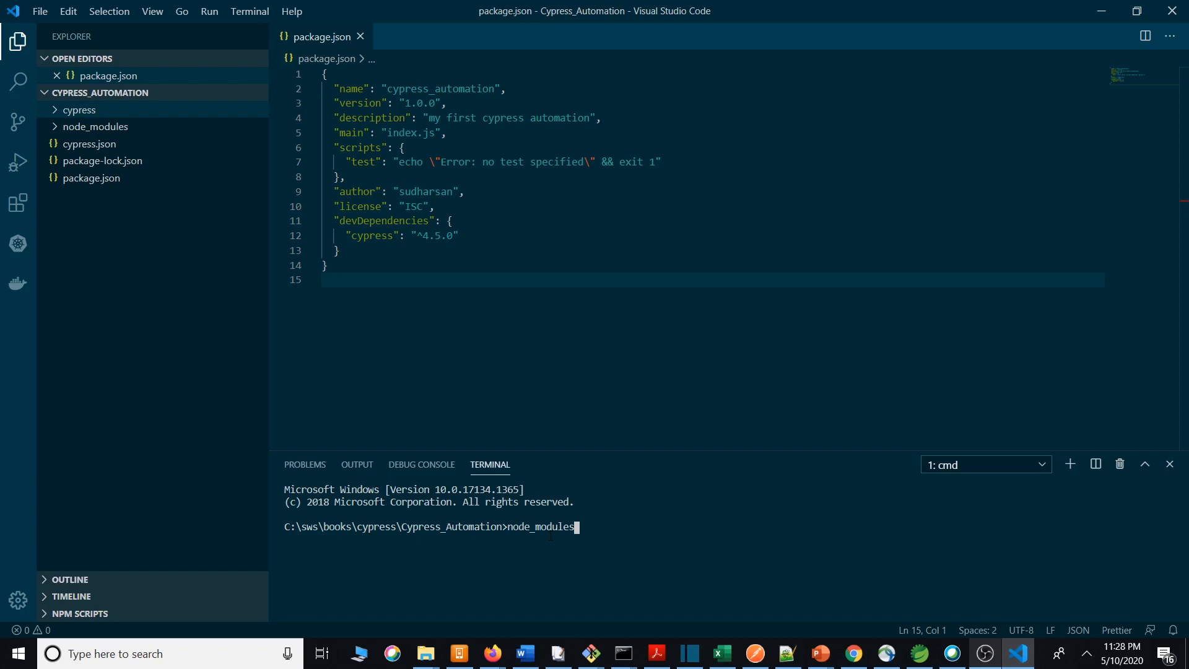
{"action": "type", "text": "\\"}
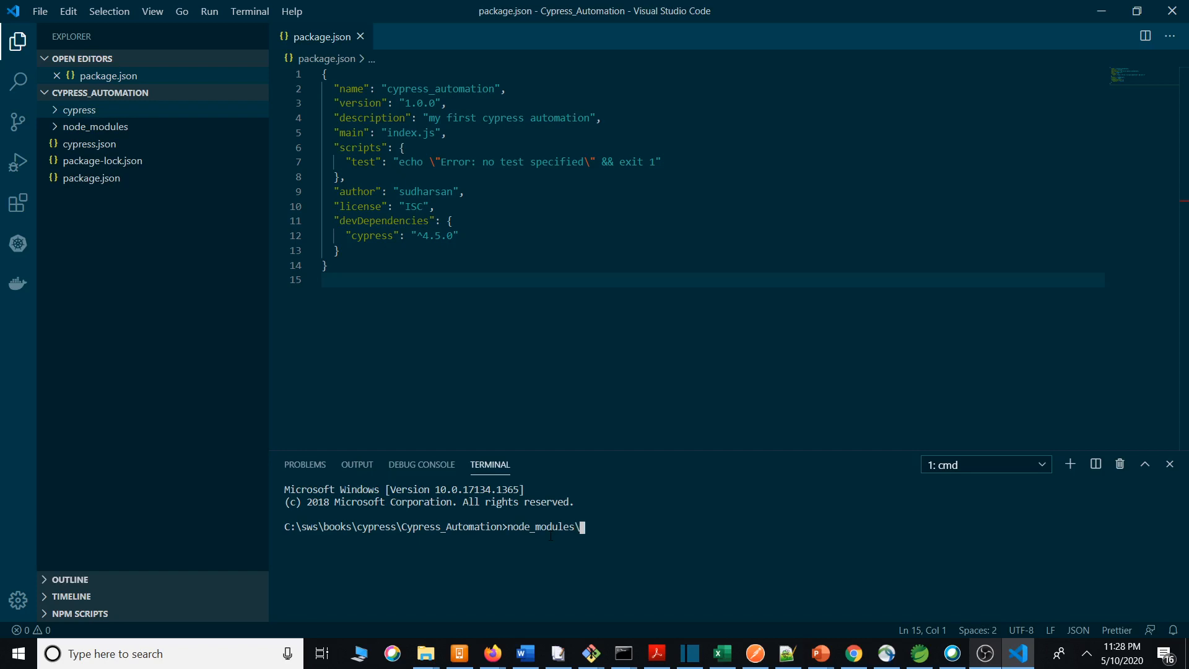
{"action": "type", "text": ".bin"}
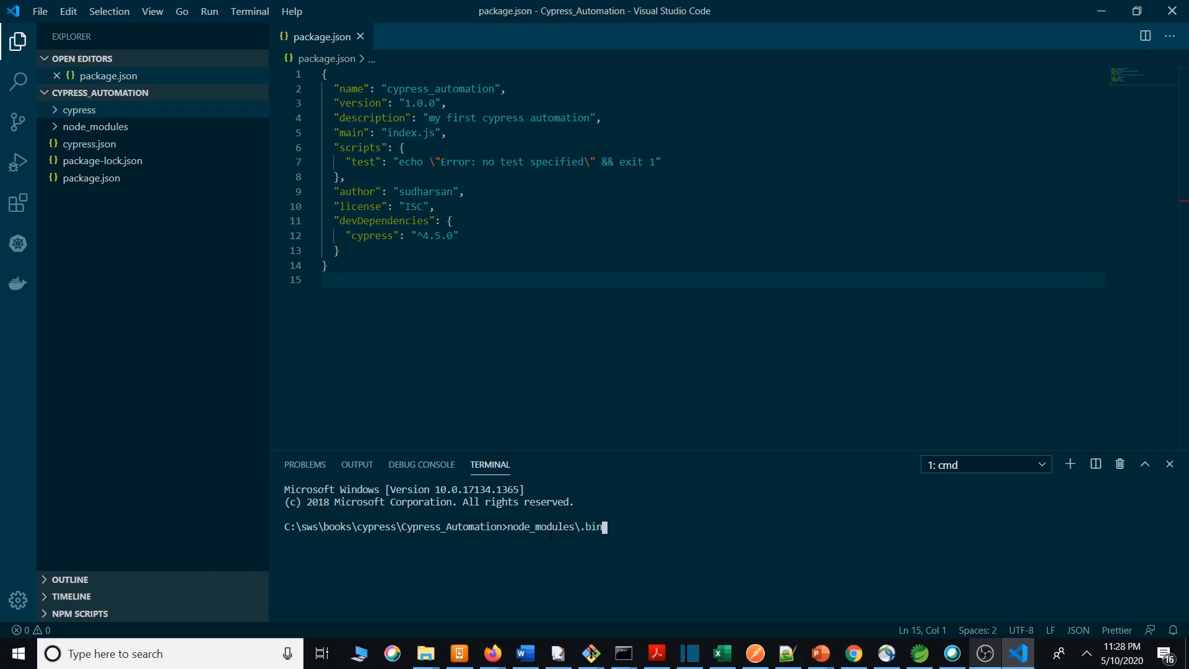
{"action": "type", "text": "\\cypress"}
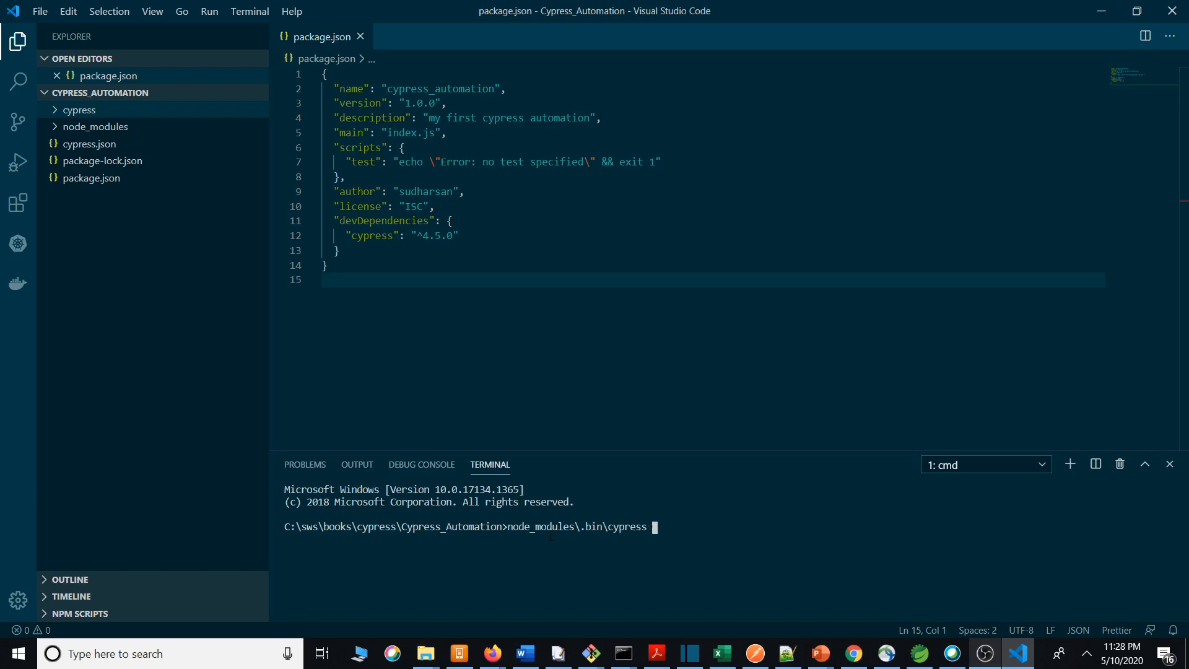
{"action": "type", "text": "open"}
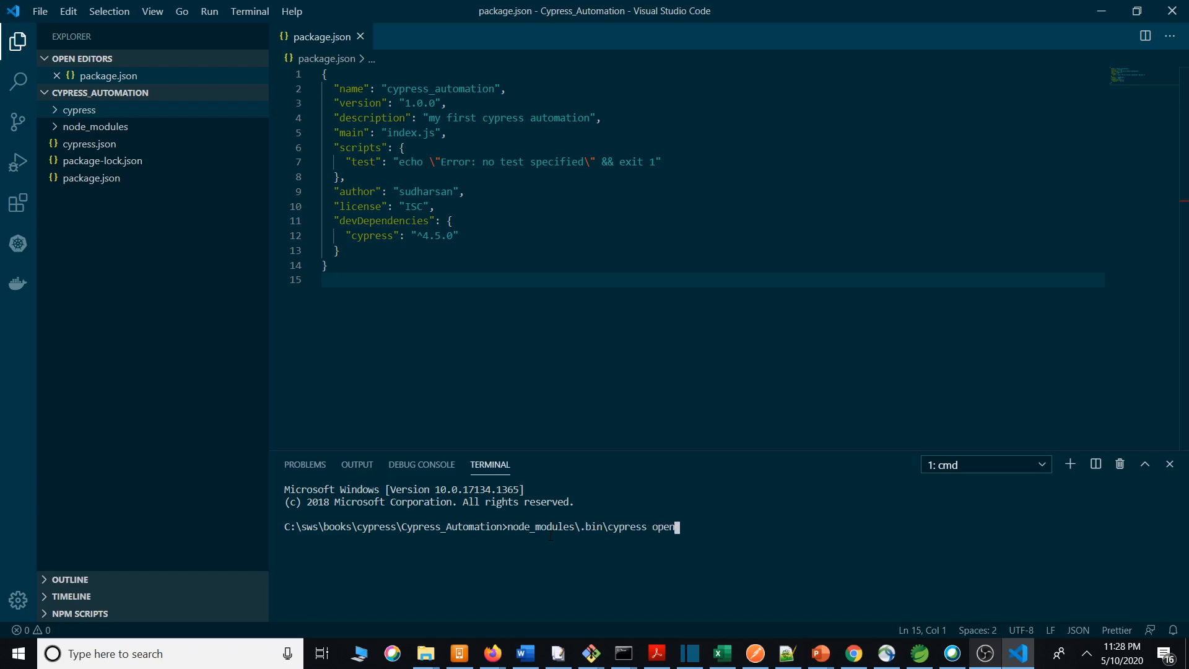
{"action": "key", "text": "Return"}
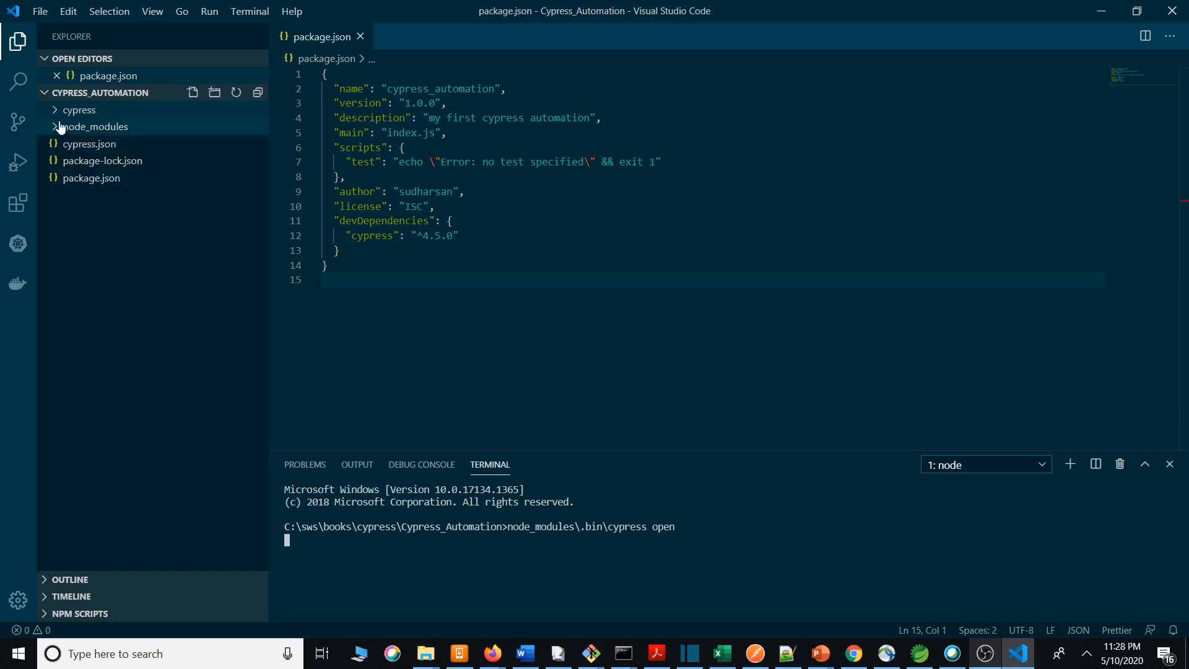
{"action": "left_click", "coordinate": [79, 109]}
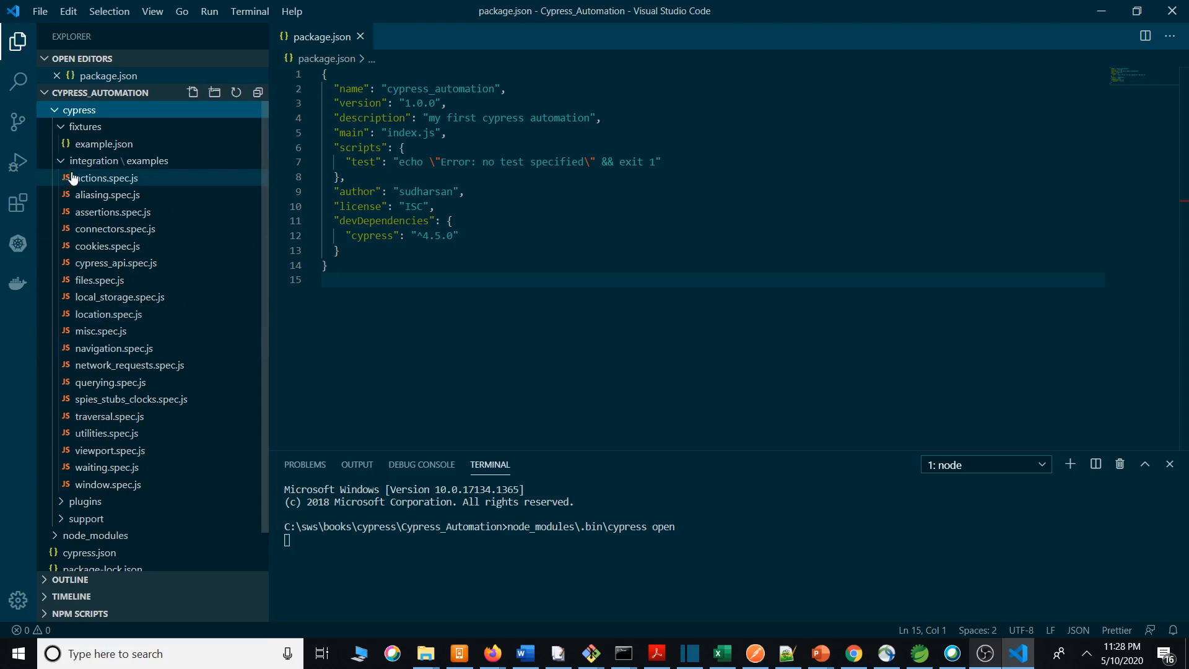
{"action": "mouse_move", "coordinate": [51, 103]}
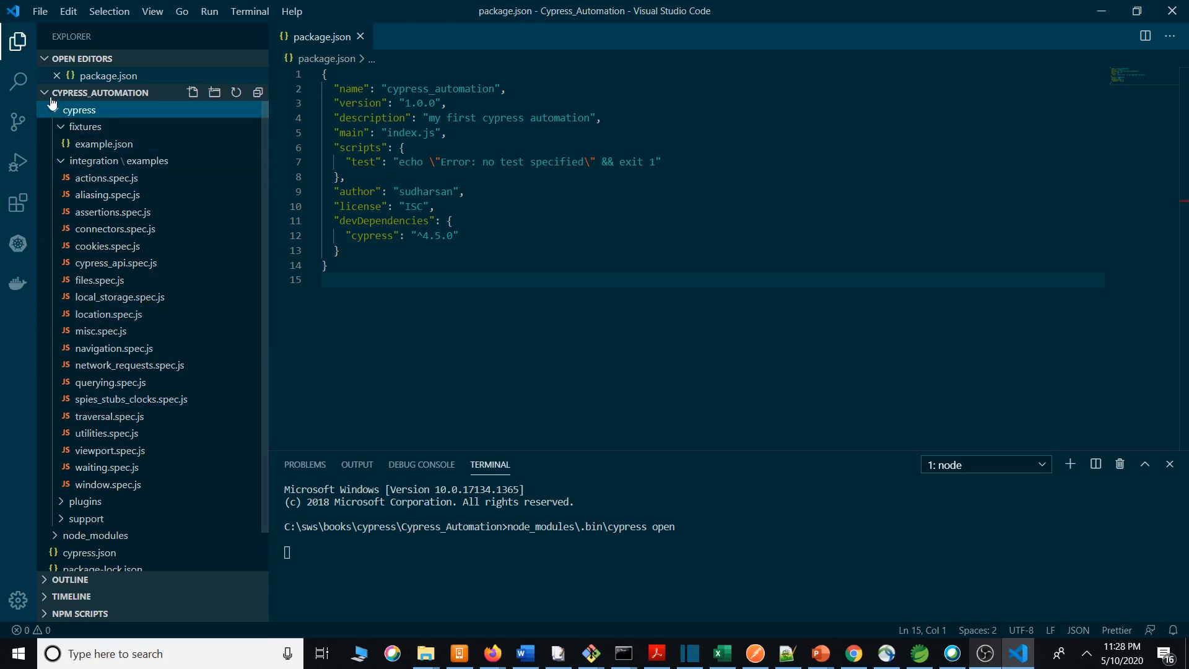
{"action": "left_click", "coordinate": [79, 109]}
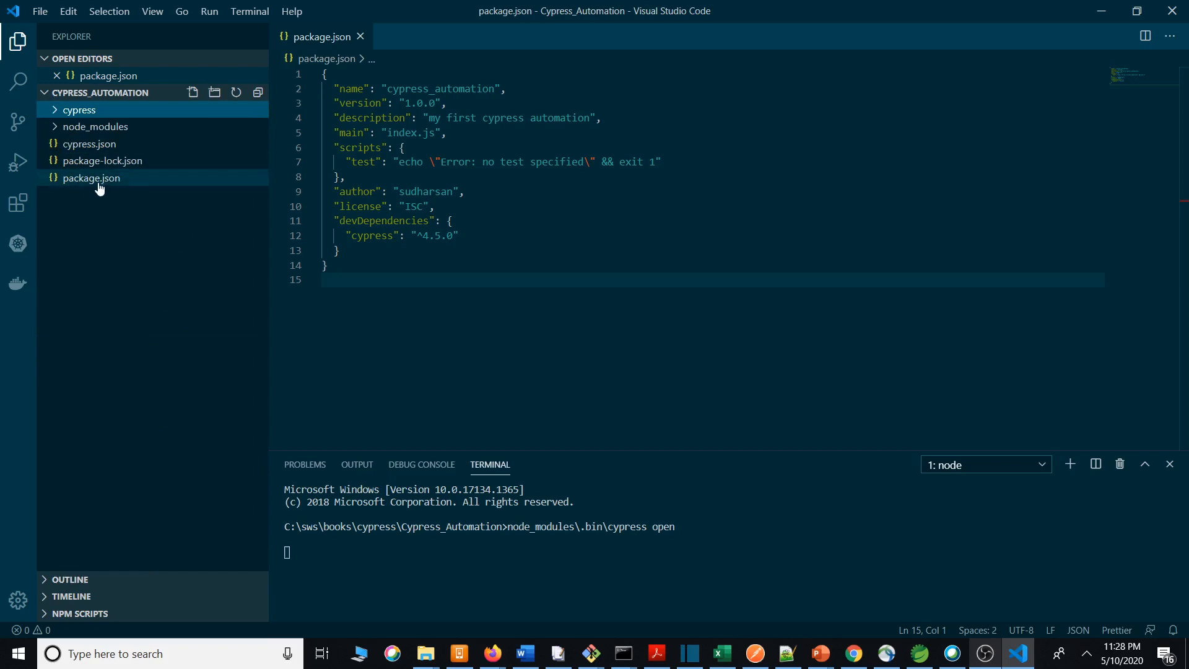
{"action": "left_click", "coordinate": [92, 177]}
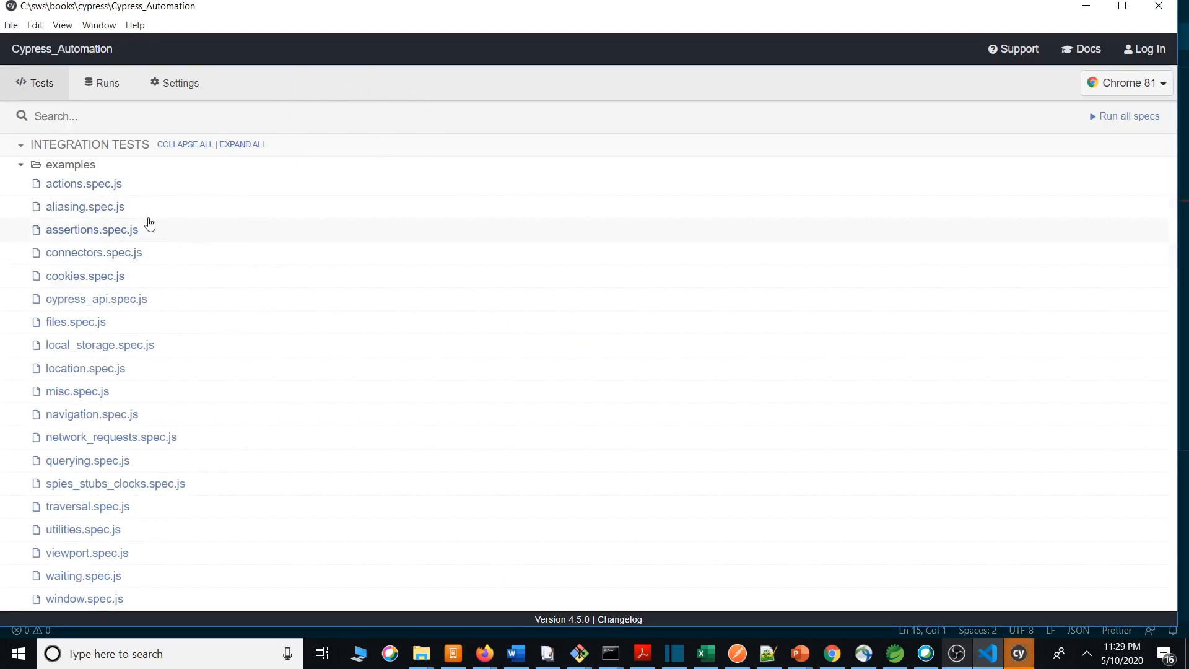
{"action": "mouse_move", "coordinate": [85, 183]}
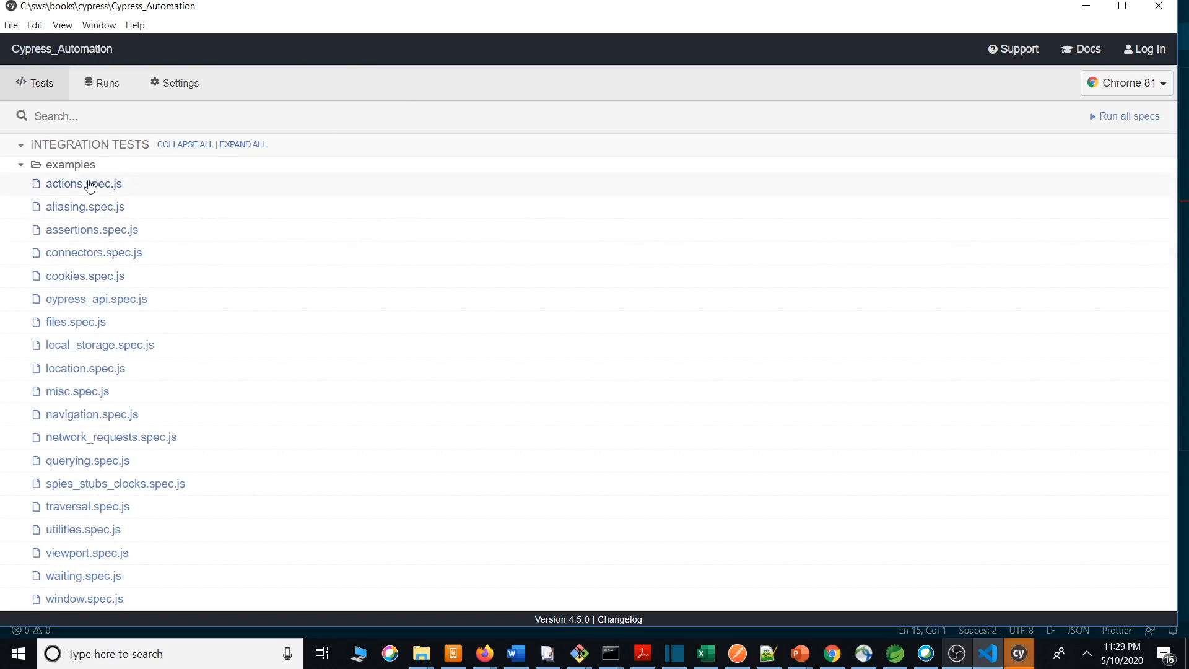
{"action": "mouse_move", "coordinate": [162, 209]}
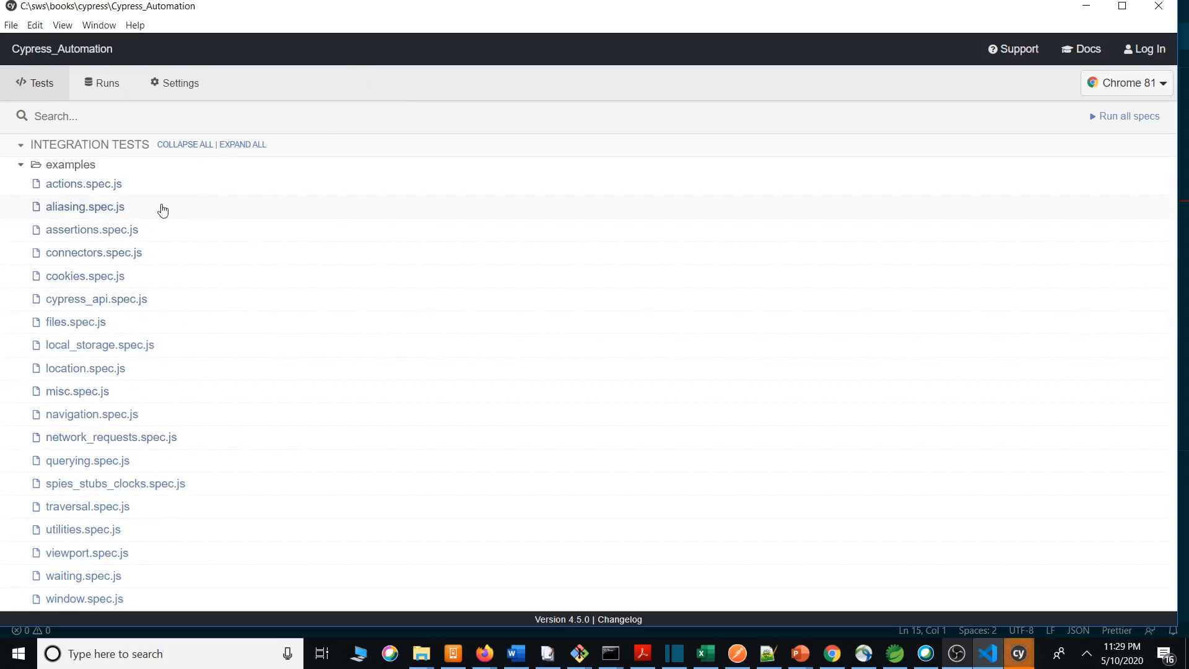
{"action": "mouse_move", "coordinate": [175, 353]}
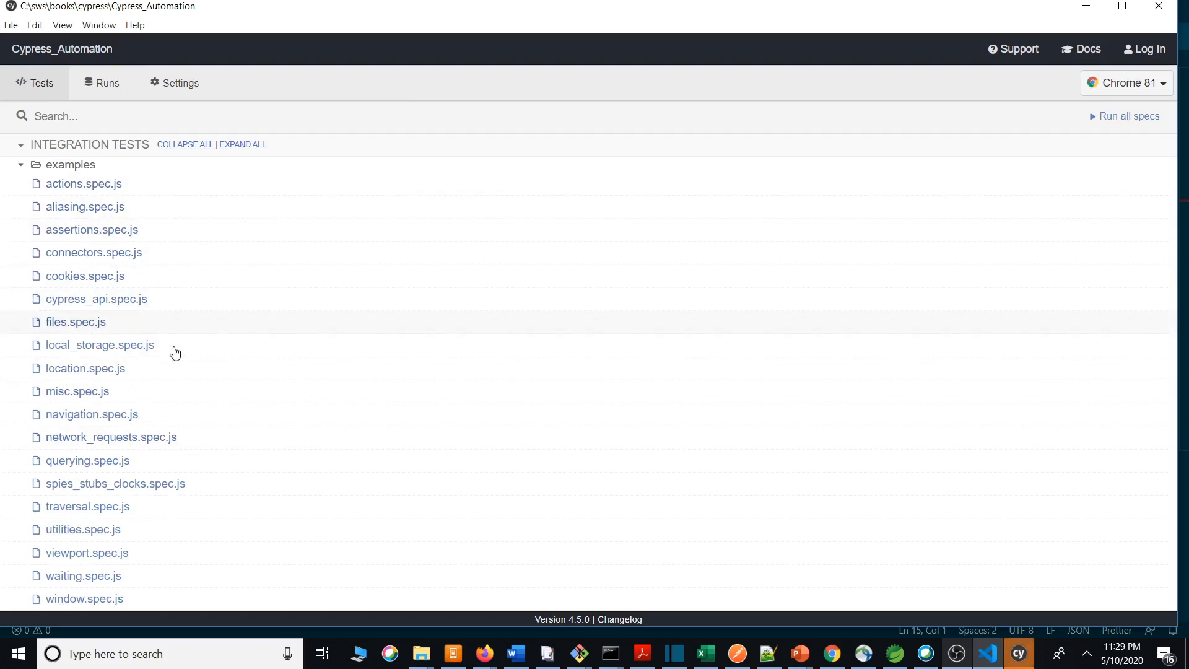
{"action": "mouse_move", "coordinate": [122, 189]}
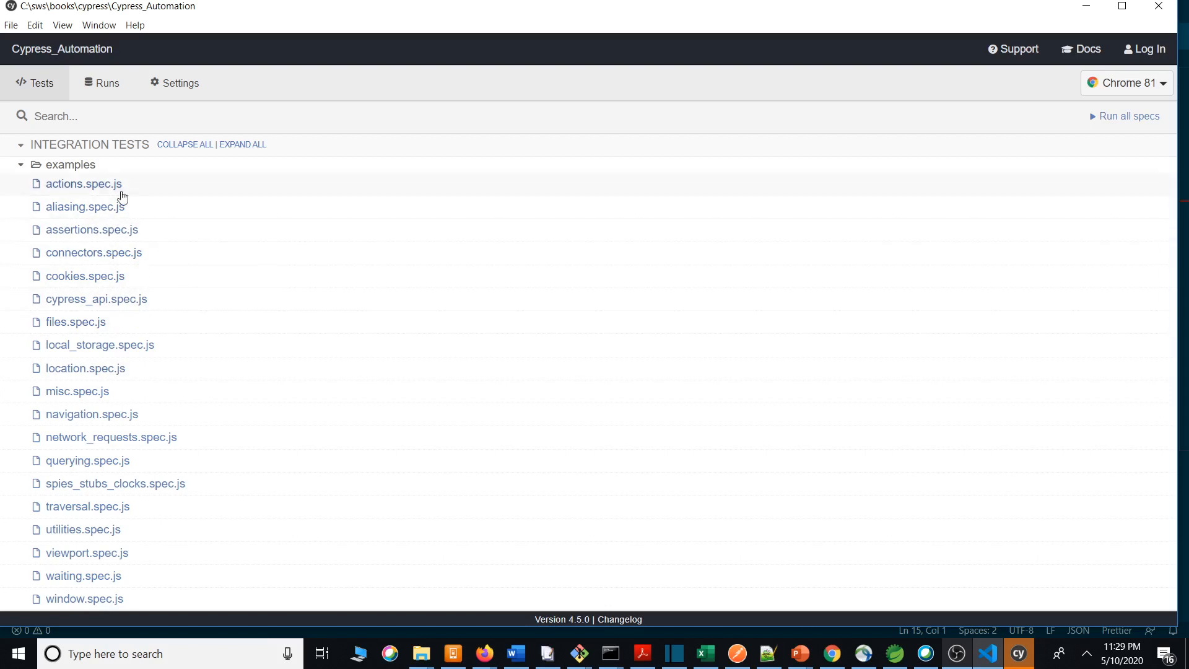
{"action": "mouse_move", "coordinate": [81, 167]}
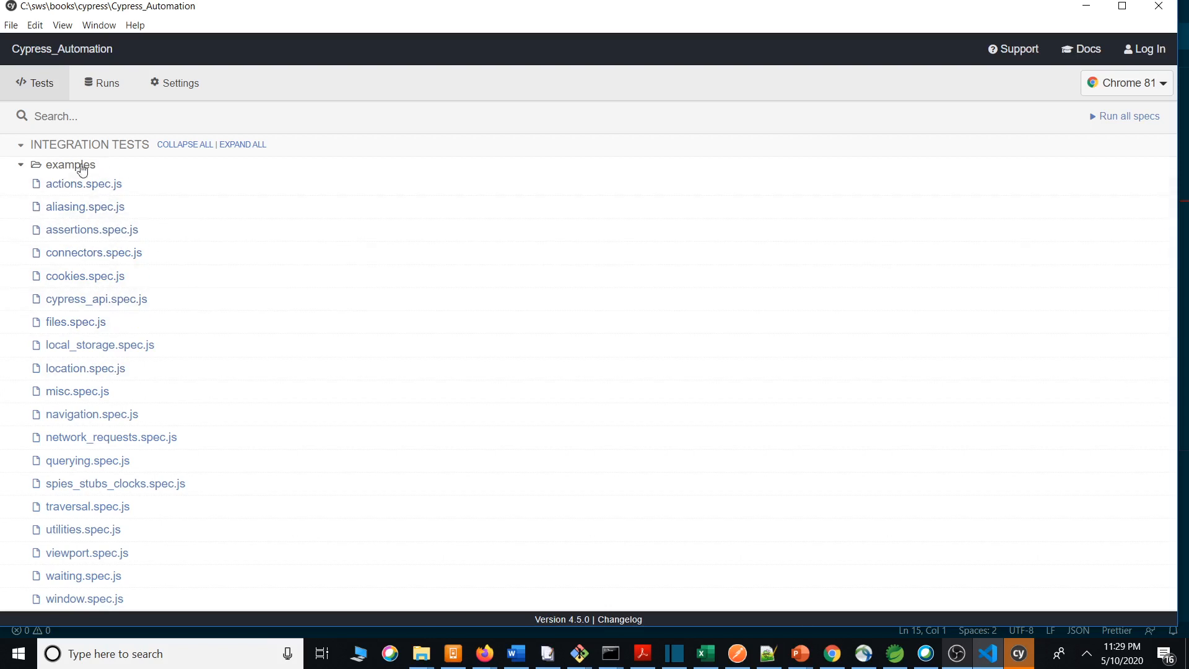
{"action": "mouse_move", "coordinate": [182, 218]}
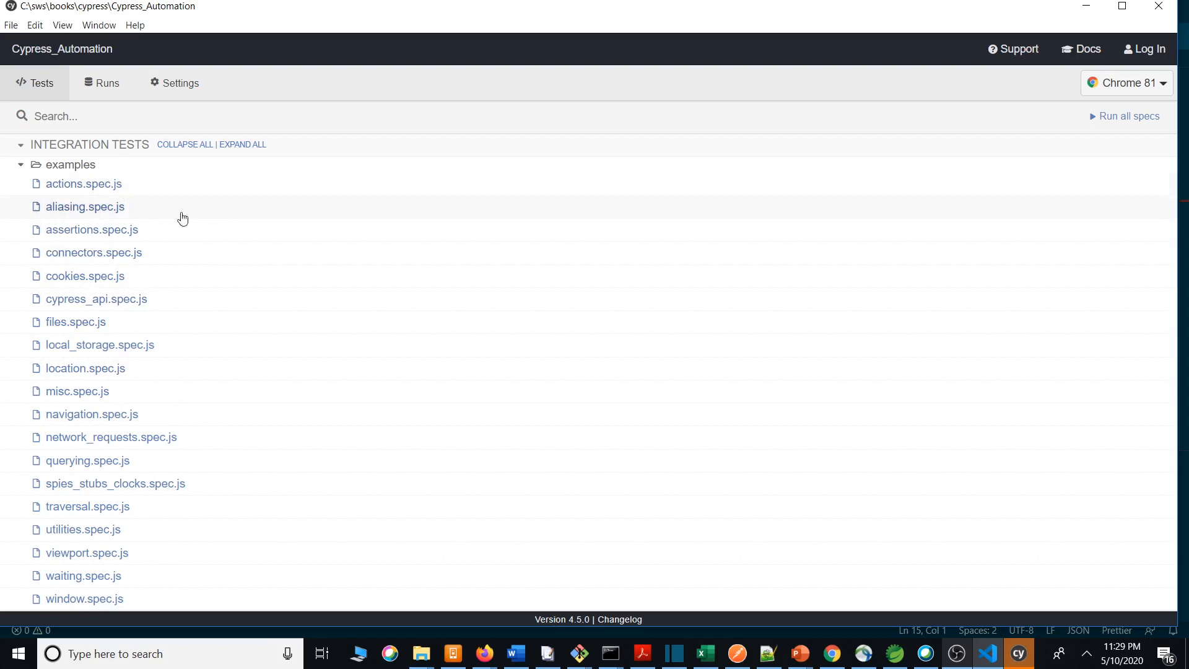
{"action": "mouse_move", "coordinate": [77, 189]}
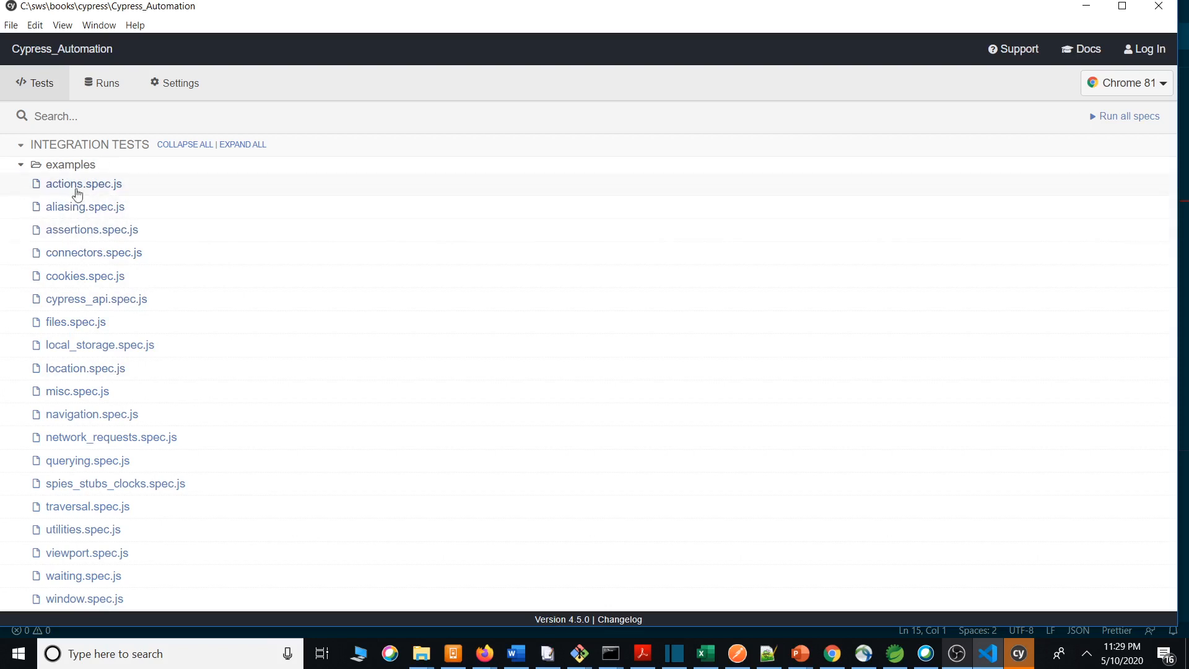
{"action": "mouse_move", "coordinate": [25, 167]}
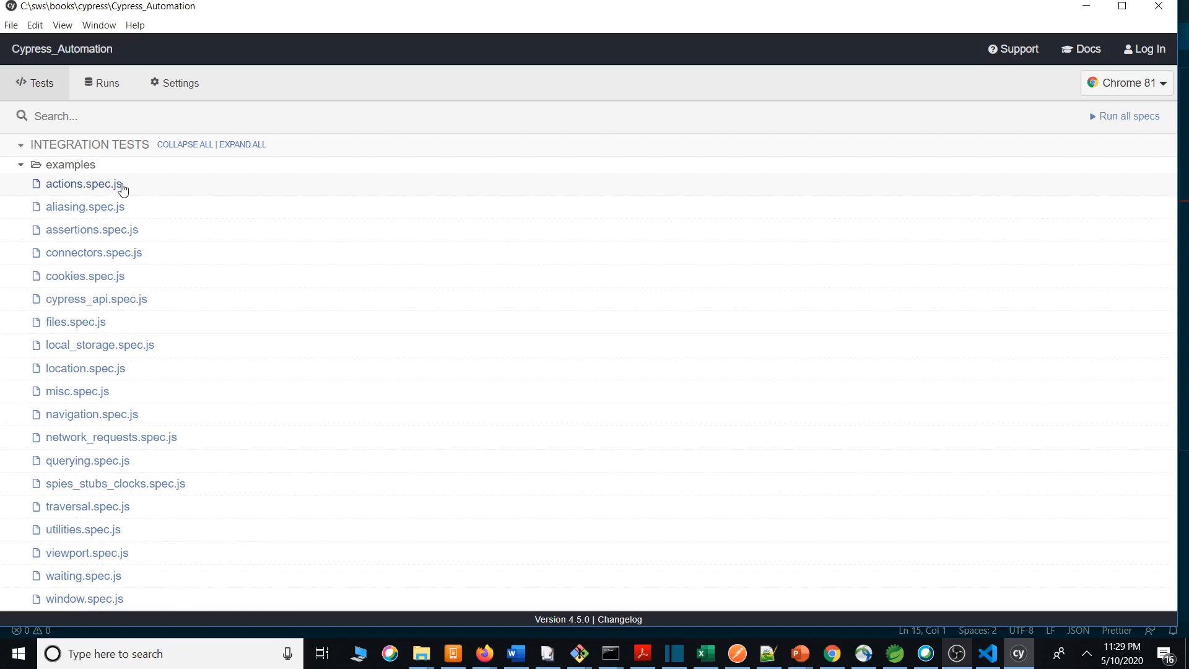
Launch the actions.spec.js example spec so it runs in Chrome 81
{"action": "left_click", "coordinate": [83, 183]}
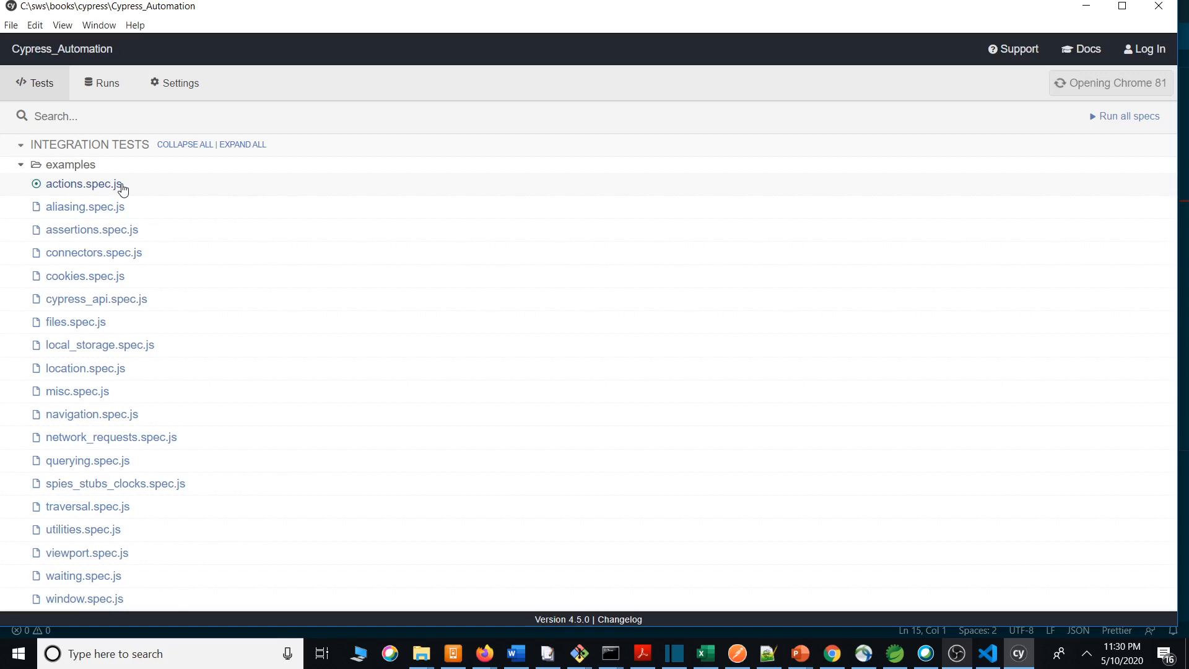
{"action": "mouse_move", "coordinate": [42, 196]}
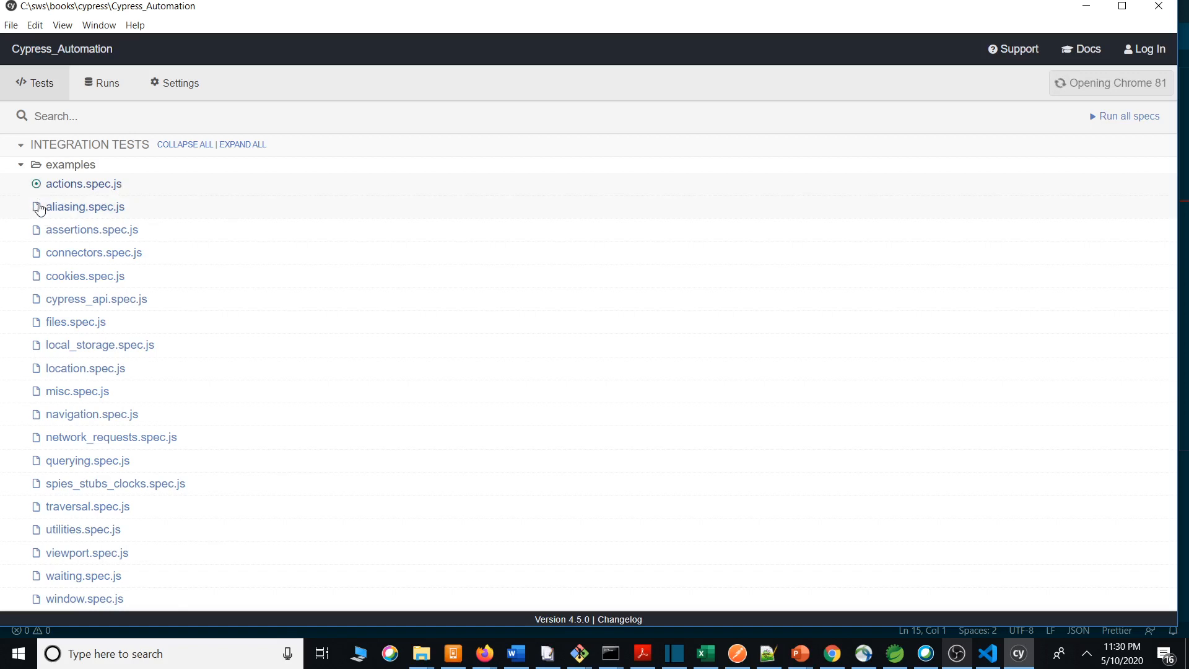
{"action": "mouse_move", "coordinate": [527, 254]}
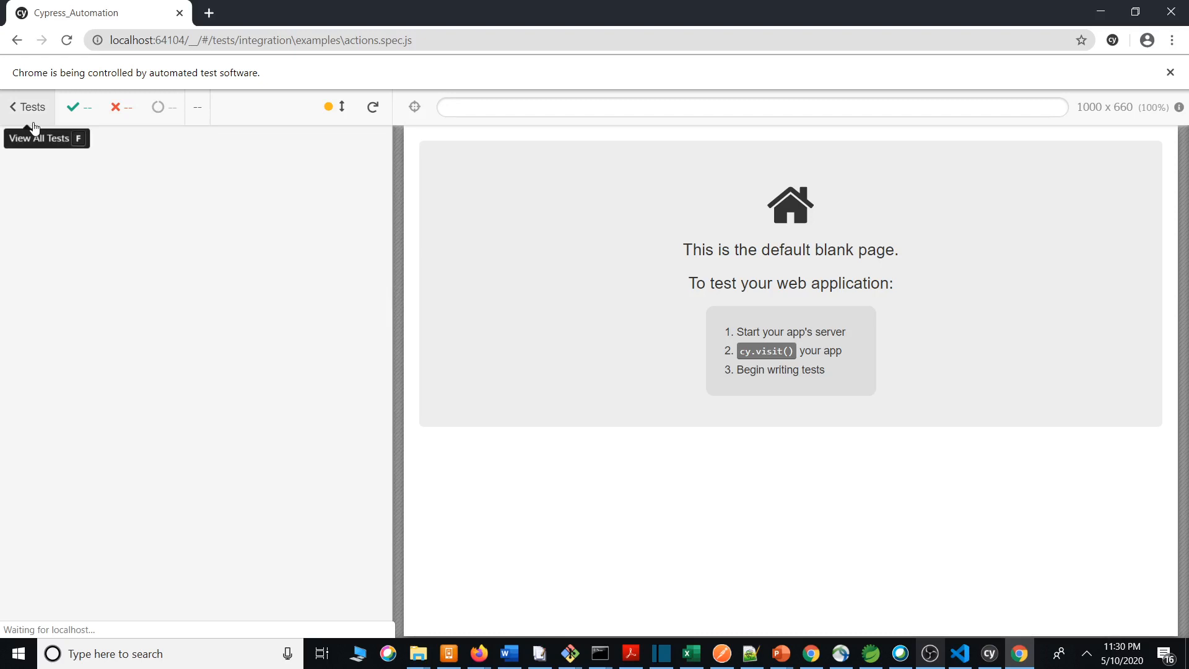
{"action": "mouse_move", "coordinate": [115, 119]}
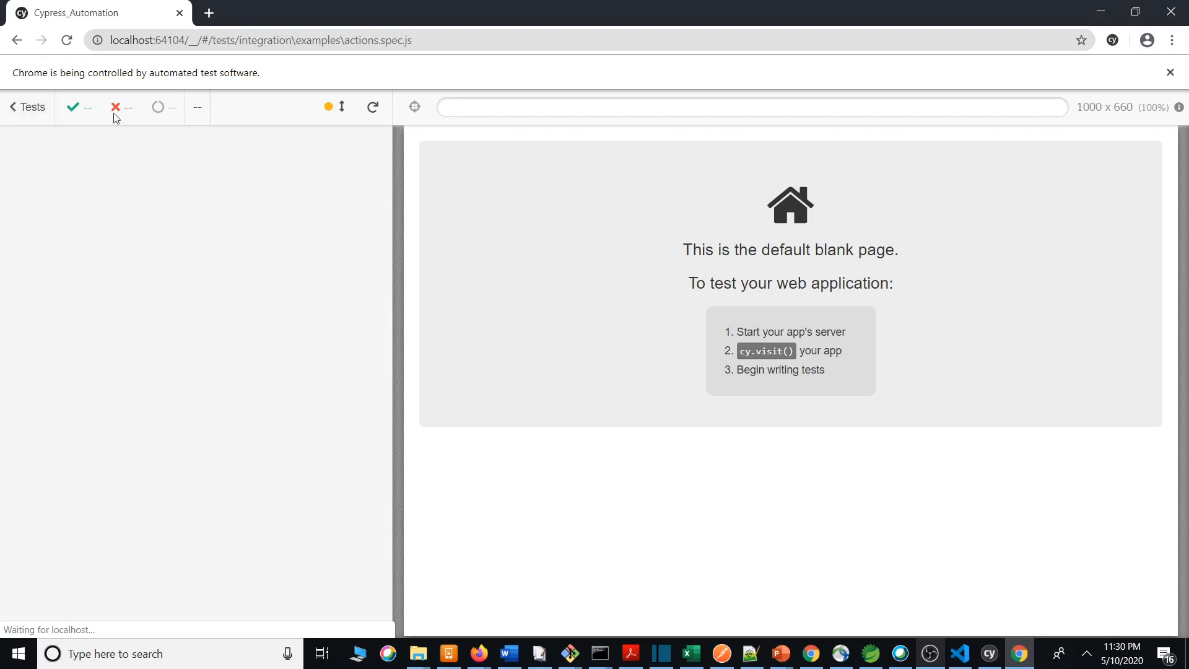
{"action": "mouse_move", "coordinate": [371, 106]}
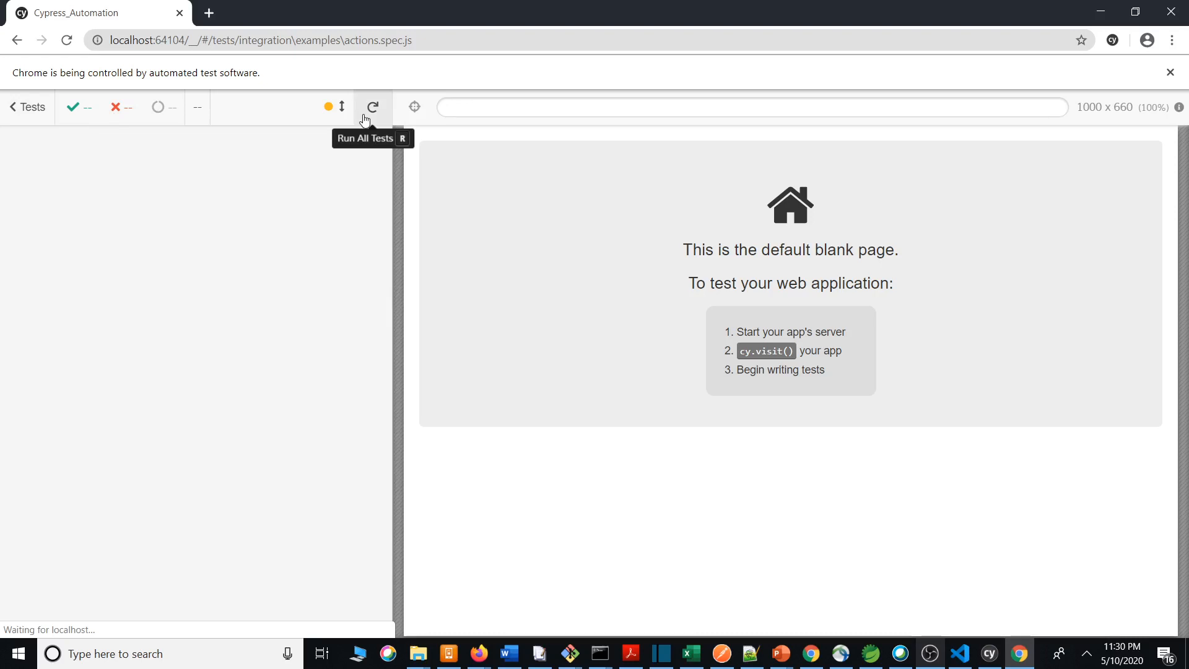
{"action": "mouse_move", "coordinate": [1076, 248]}
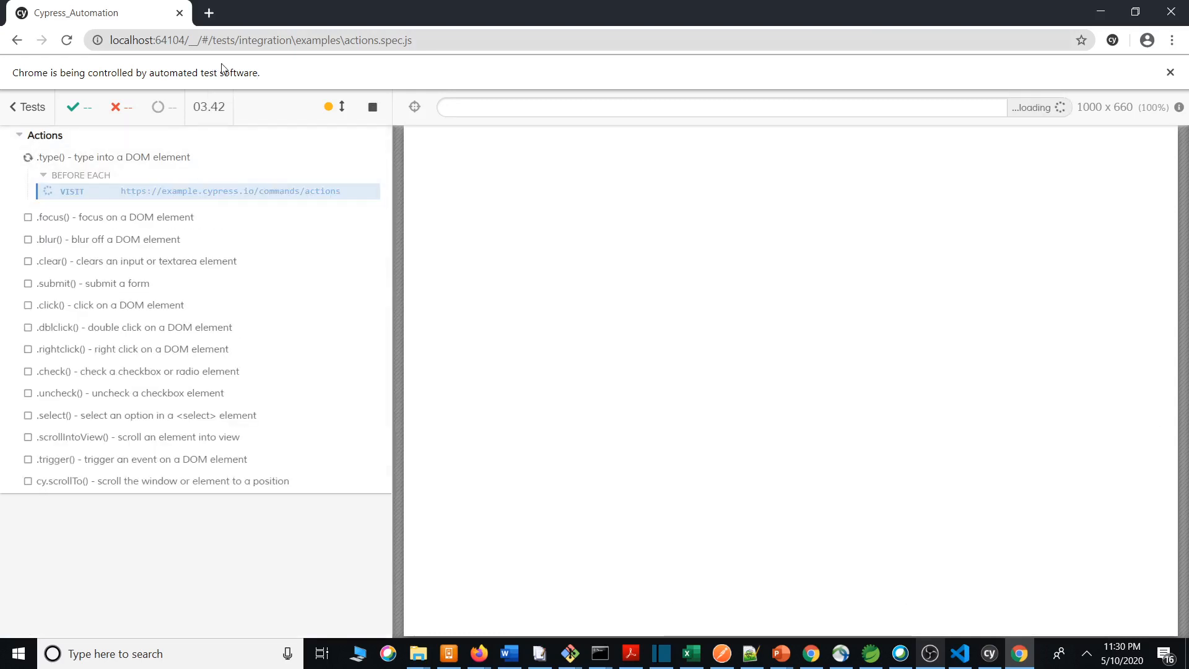
{"action": "mouse_move", "coordinate": [142, 150]}
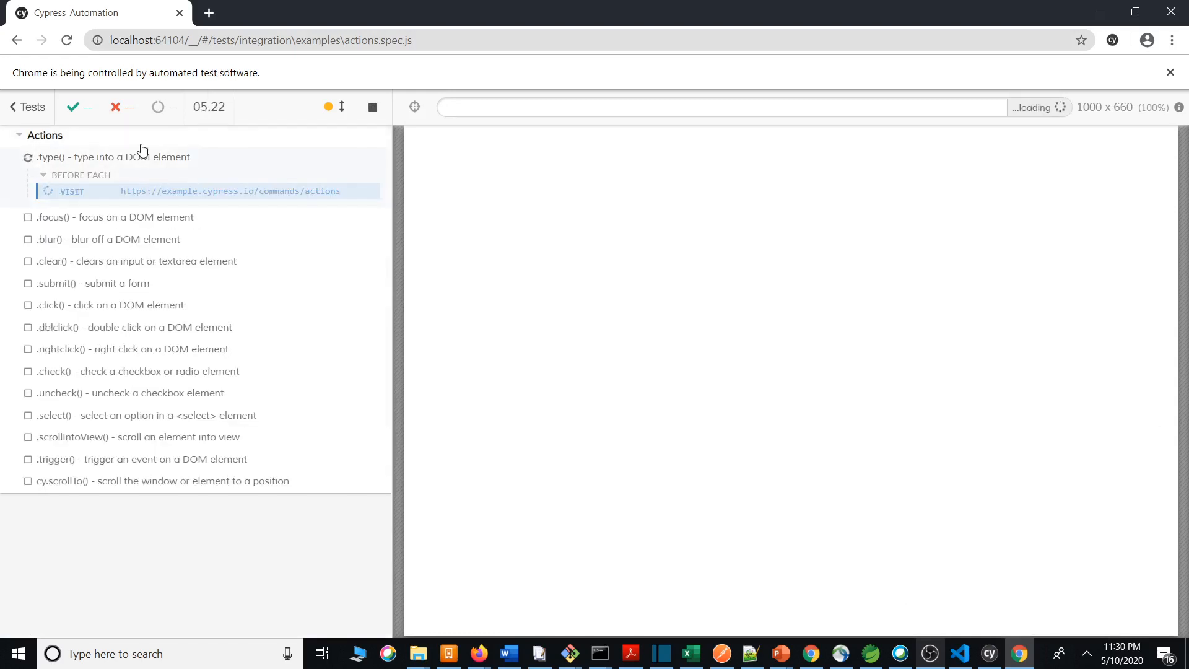
Follow the Actions spec run in the Chrome runner until all 14 tests pass
{"action": "left_click", "coordinate": [373, 106]}
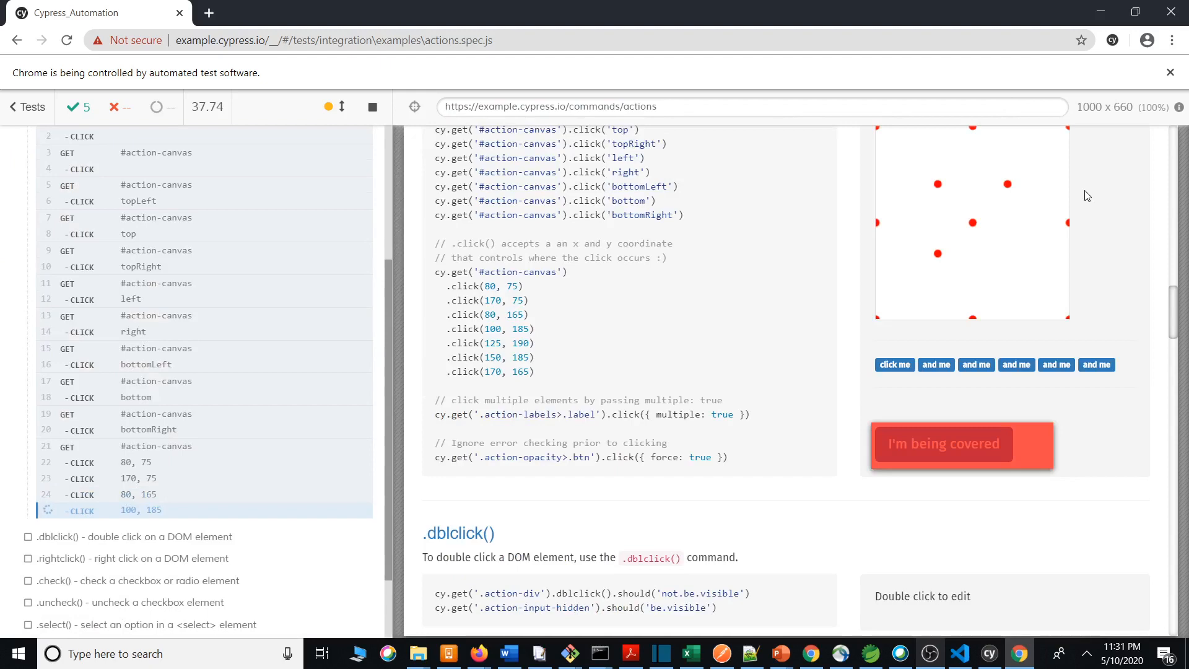
{"action": "scroll", "scroll_direction": "down", "scroll_amount": 3}
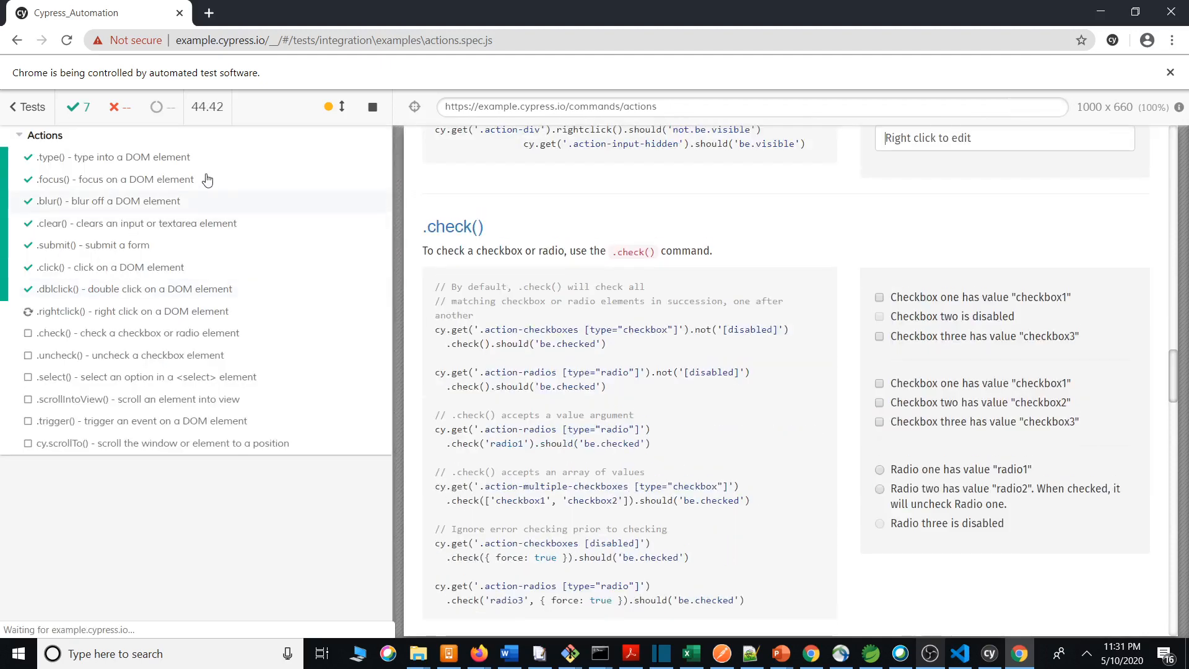
{"action": "scroll", "scroll_direction": "down", "scroll_amount": 3}
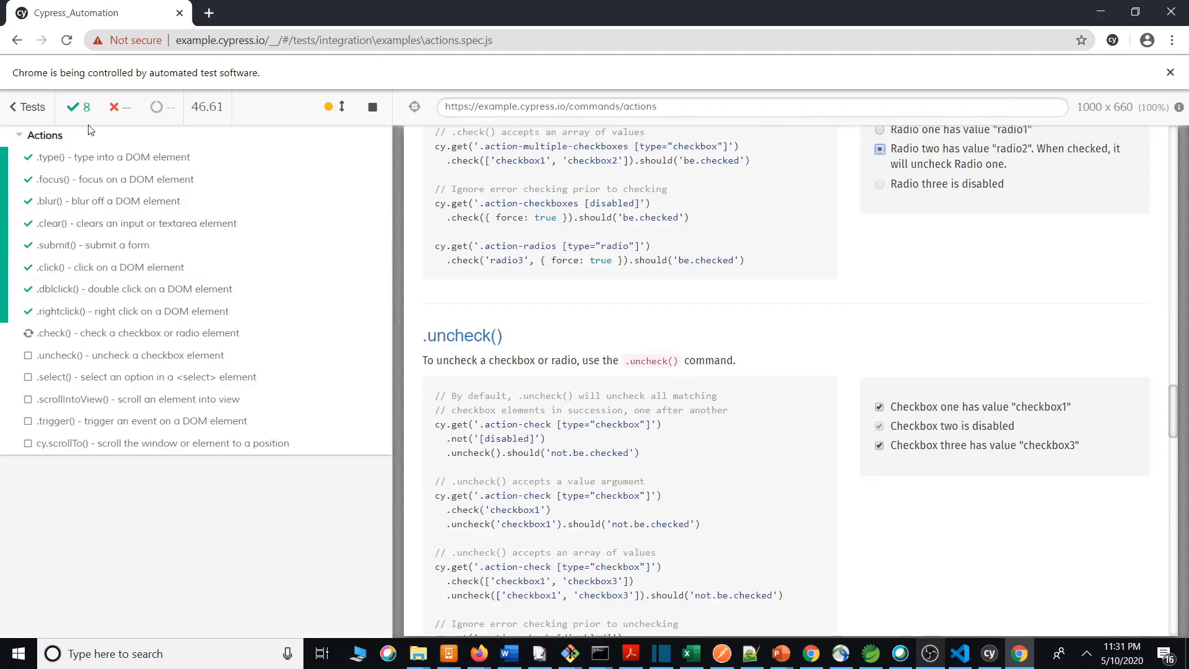
{"action": "left_click", "coordinate": [133, 356]}
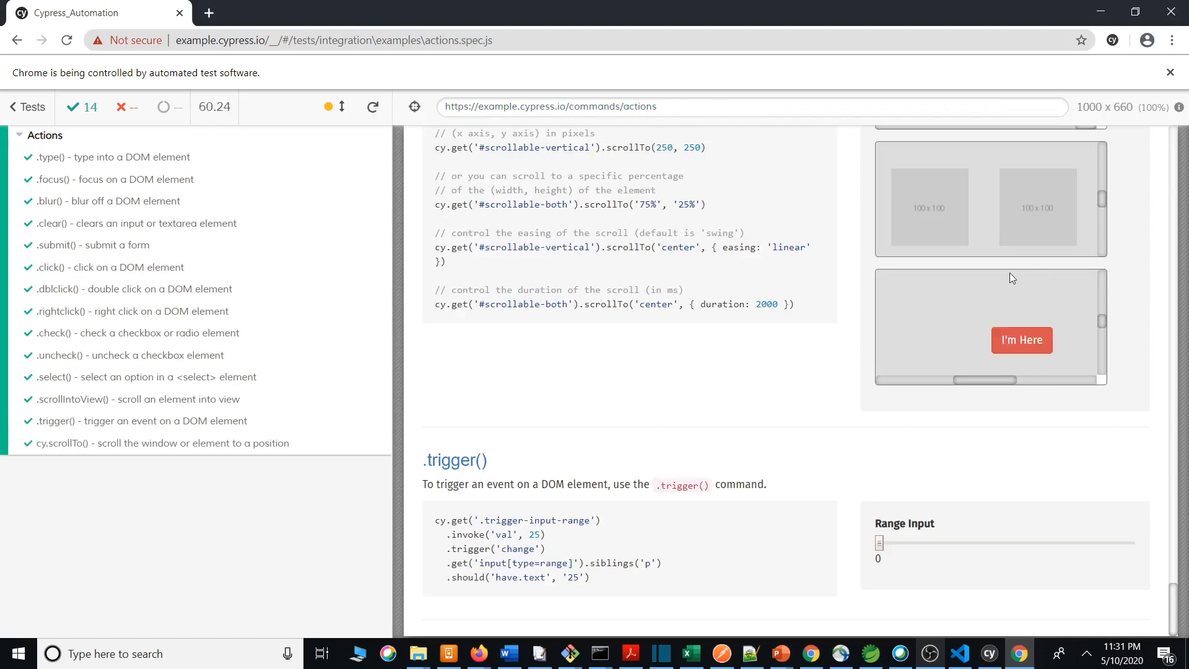
{"action": "mouse_move", "coordinate": [90, 154]}
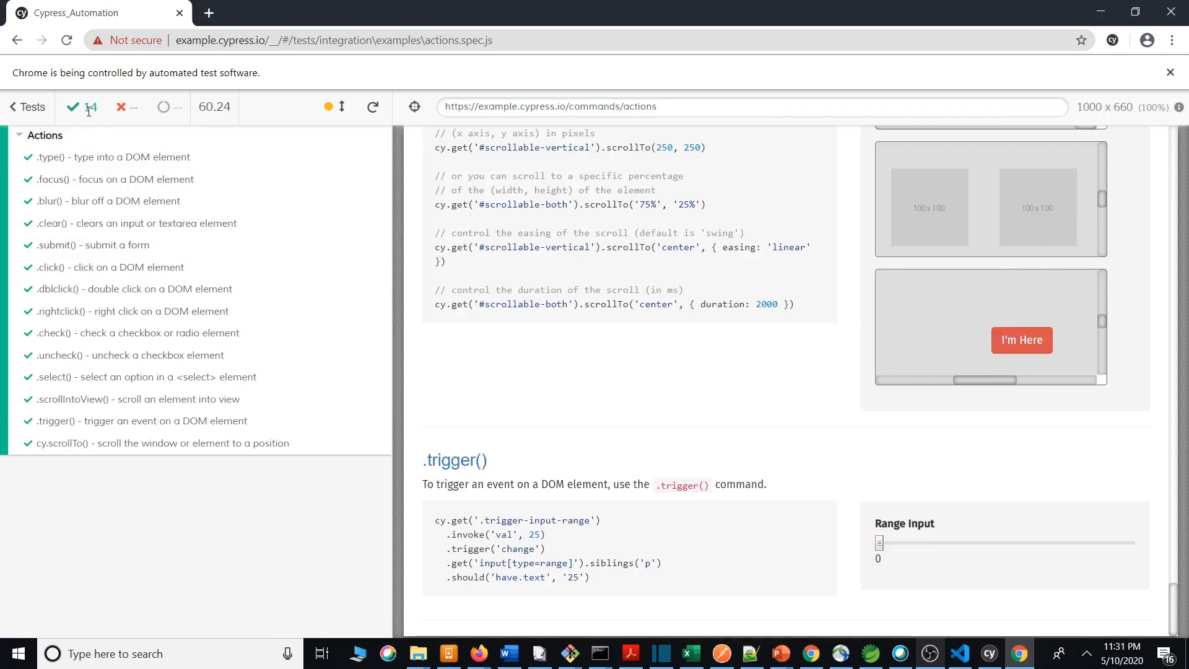
{"action": "mouse_move", "coordinate": [709, 170]}
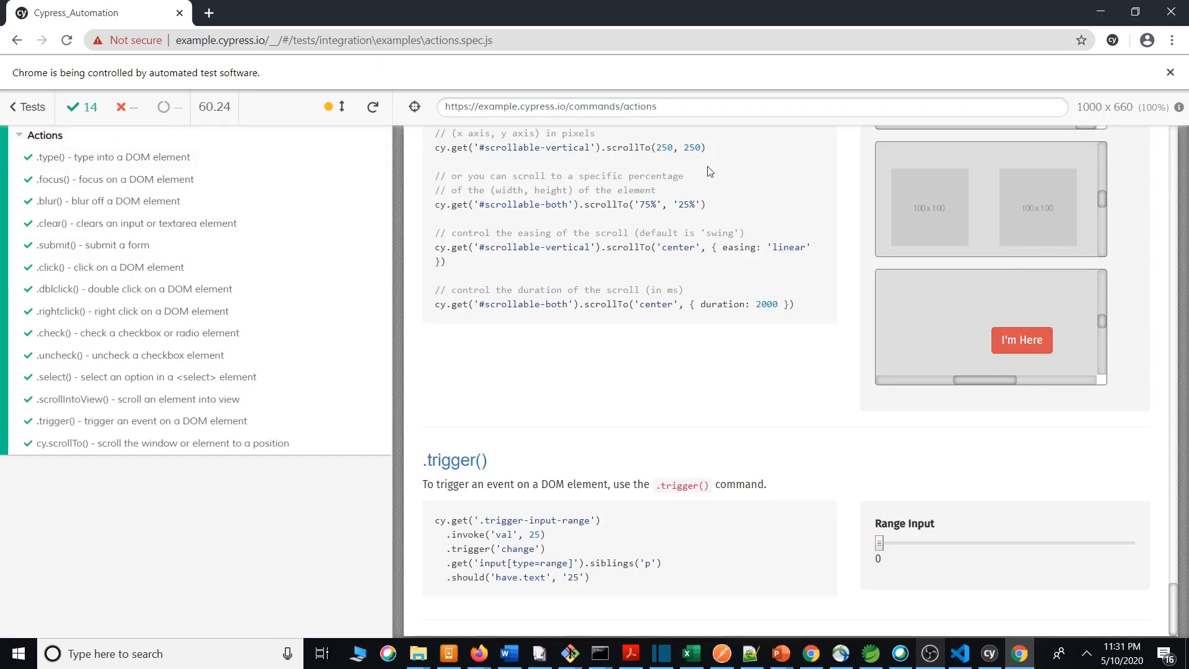
{"action": "mouse_move", "coordinate": [372, 107]}
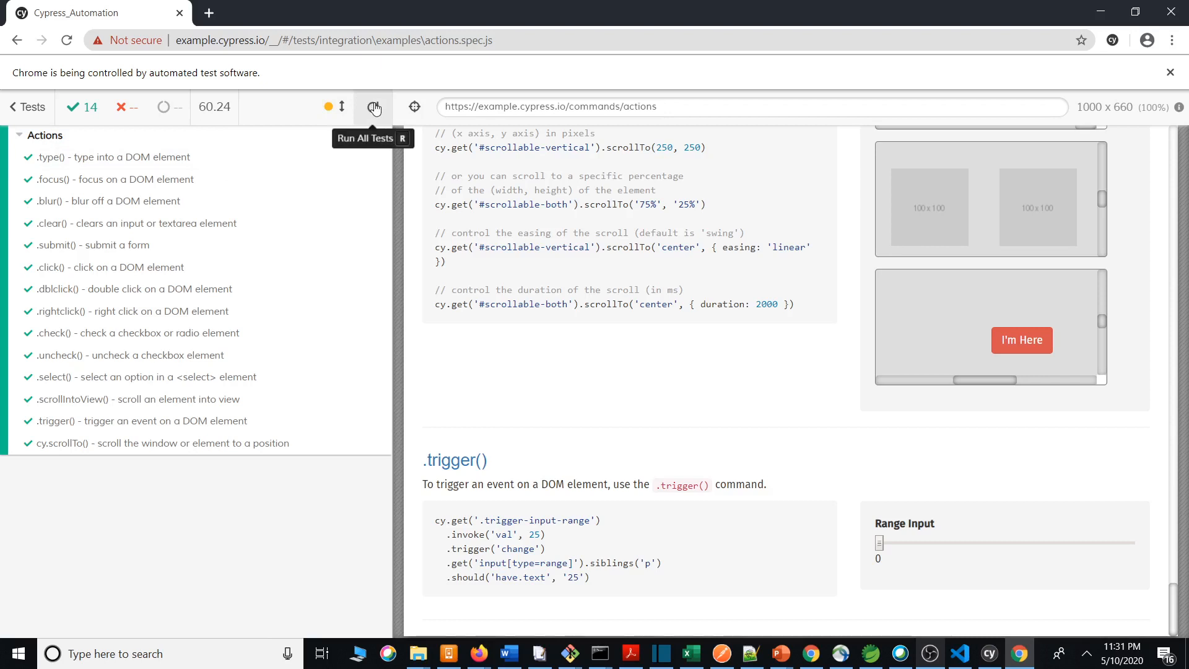
{"action": "mouse_move", "coordinate": [832, 35]}
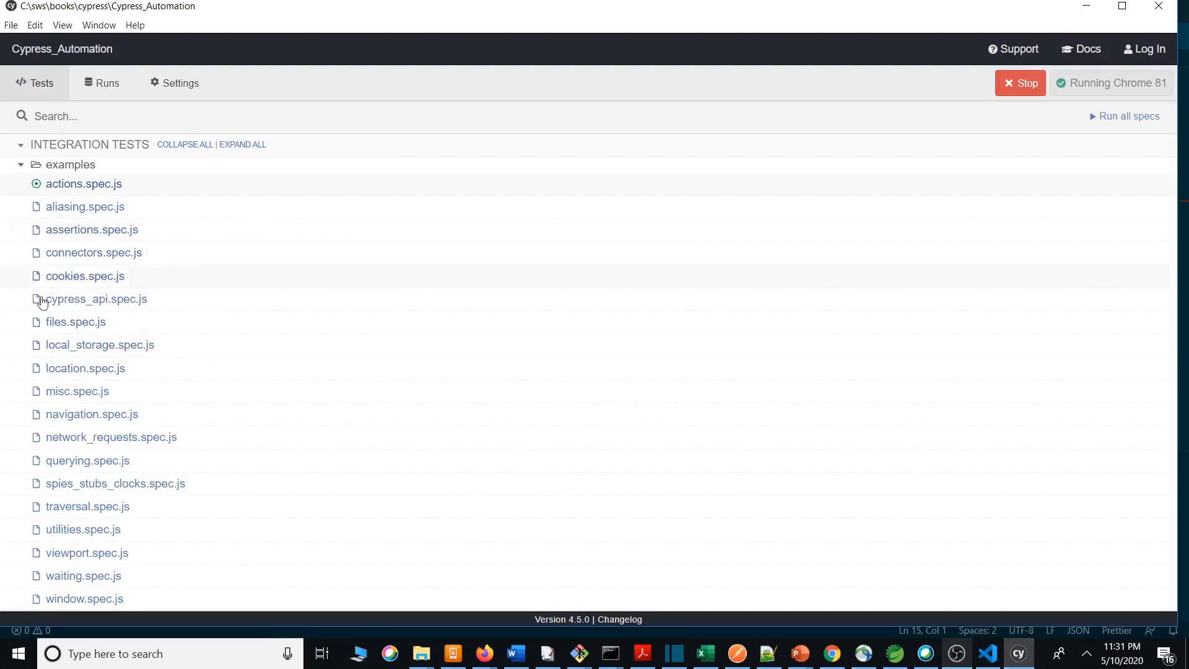
Close the Chrome runner window, returning to the spec list with Chrome 81 idle
{"action": "left_click", "coordinate": [1020, 83]}
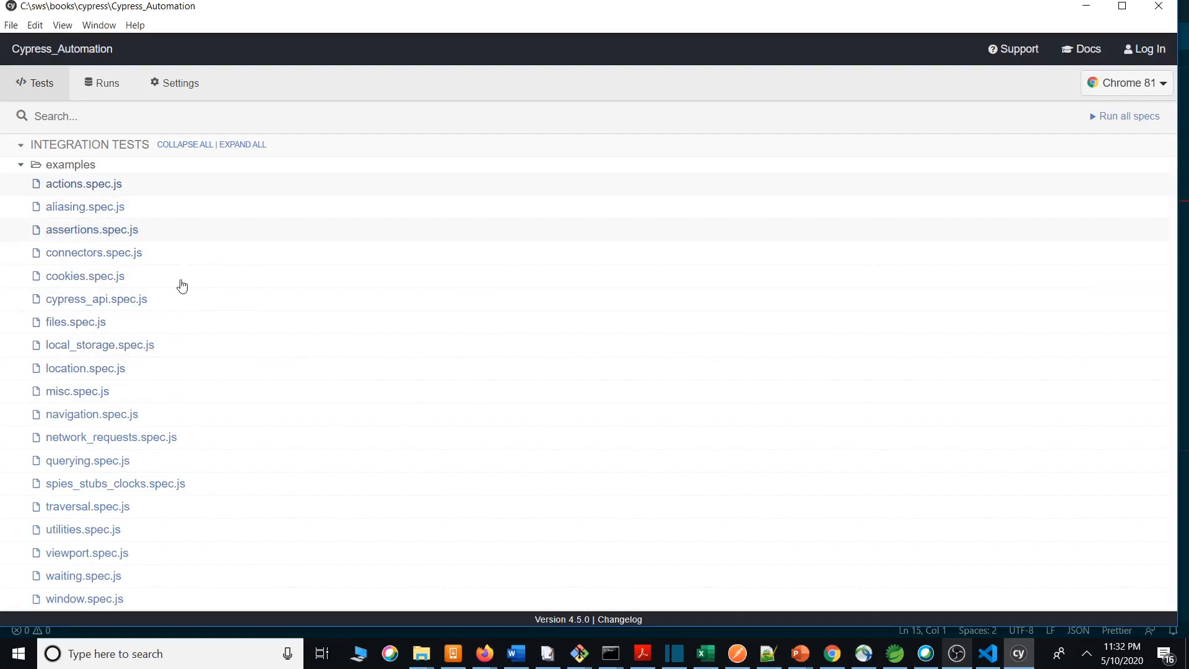
{"action": "mouse_move", "coordinate": [963, 607]}
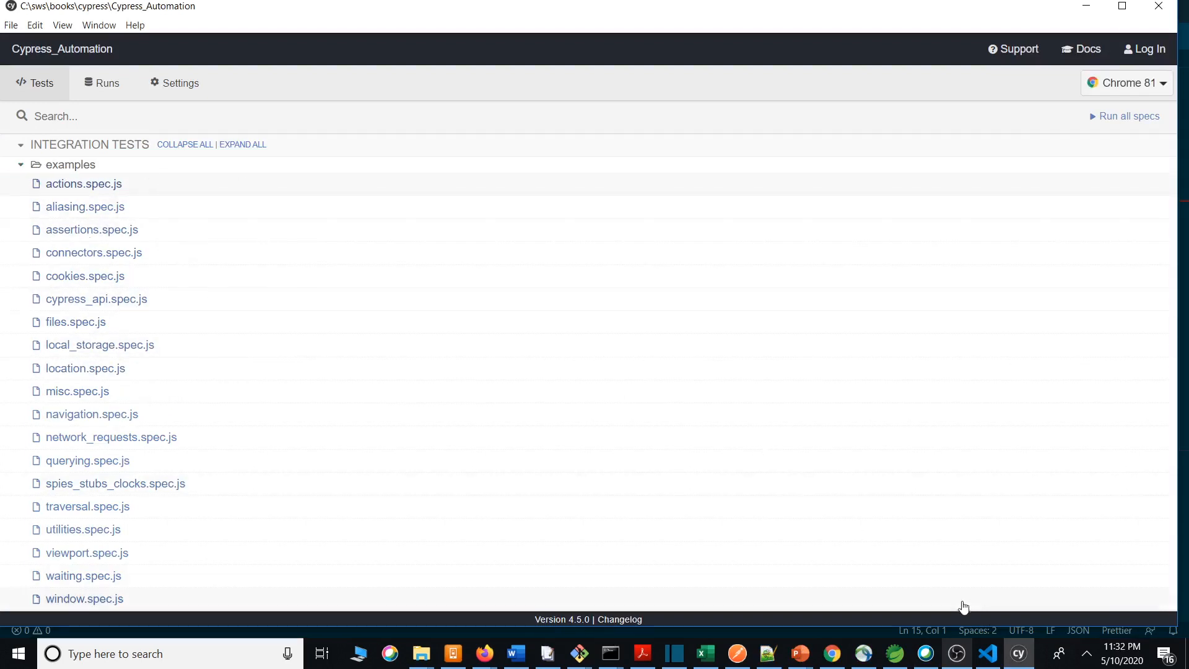
Switch back to VS Code and review the terminal log from the cypress open run
{"action": "left_click", "coordinate": [987, 653]}
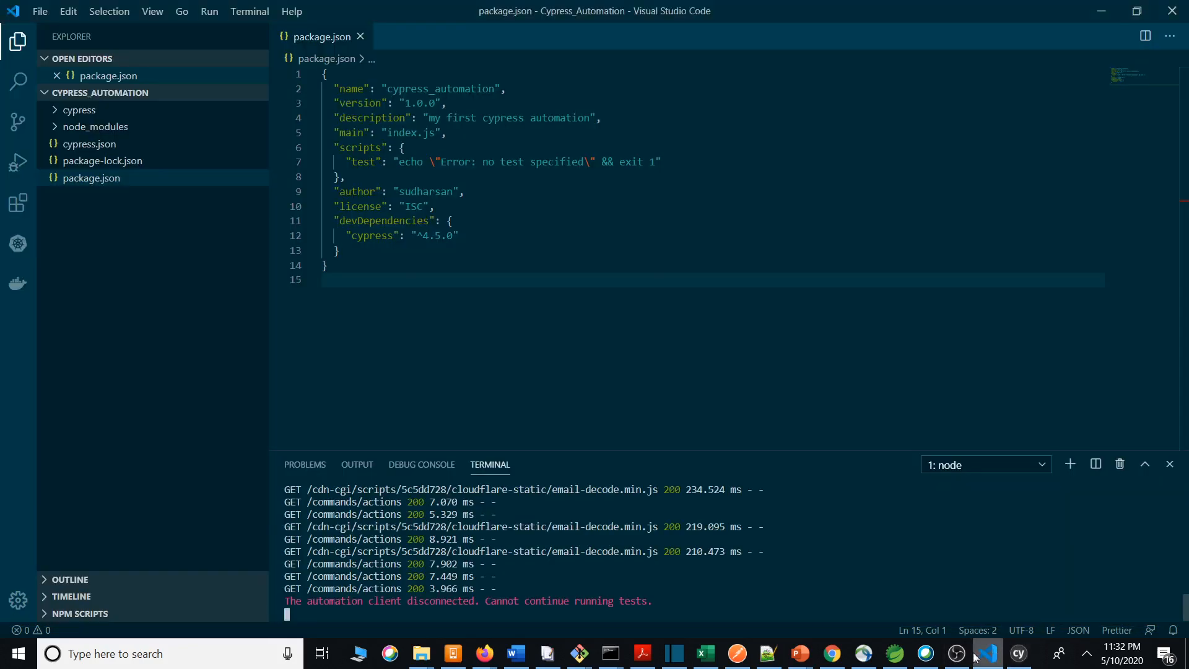
{"action": "mouse_move", "coordinate": [736, 652]}
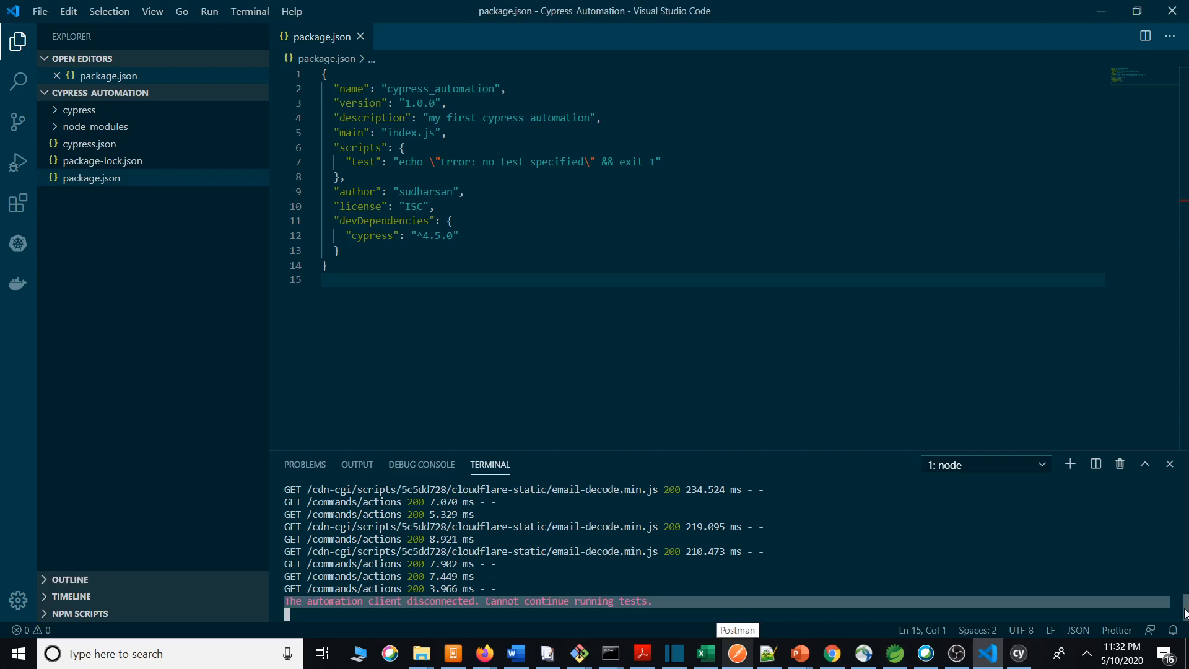
{"action": "scroll", "scroll_direction": "down", "scroll_amount": 3}
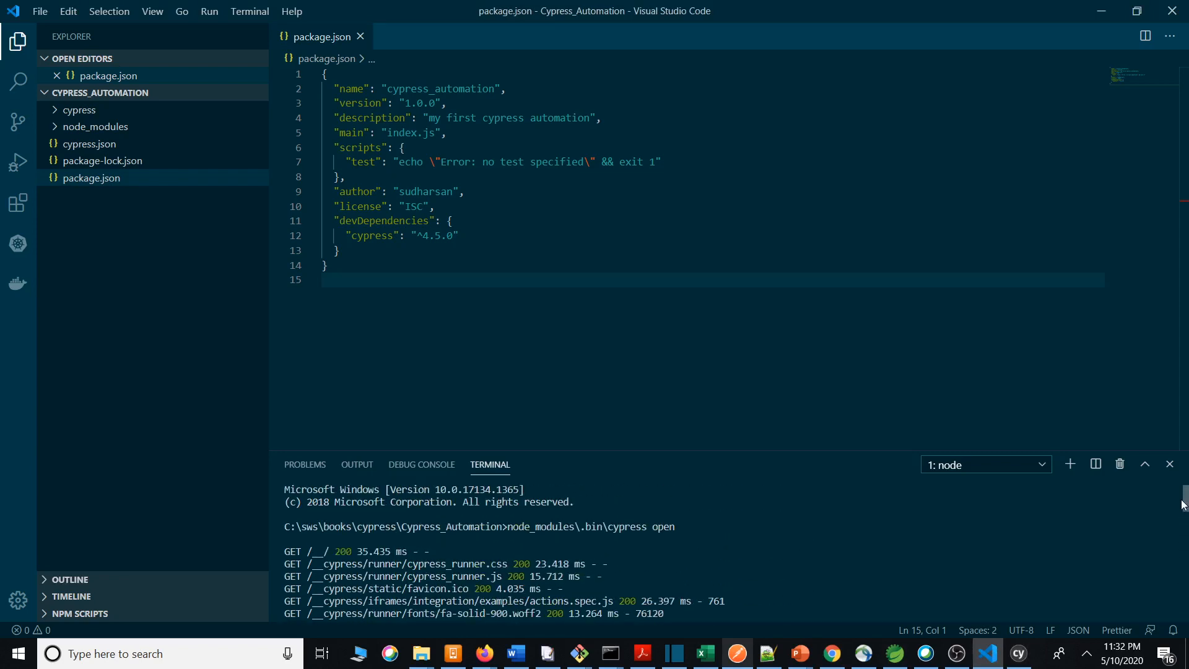
{"action": "mouse_move", "coordinate": [522, 539]}
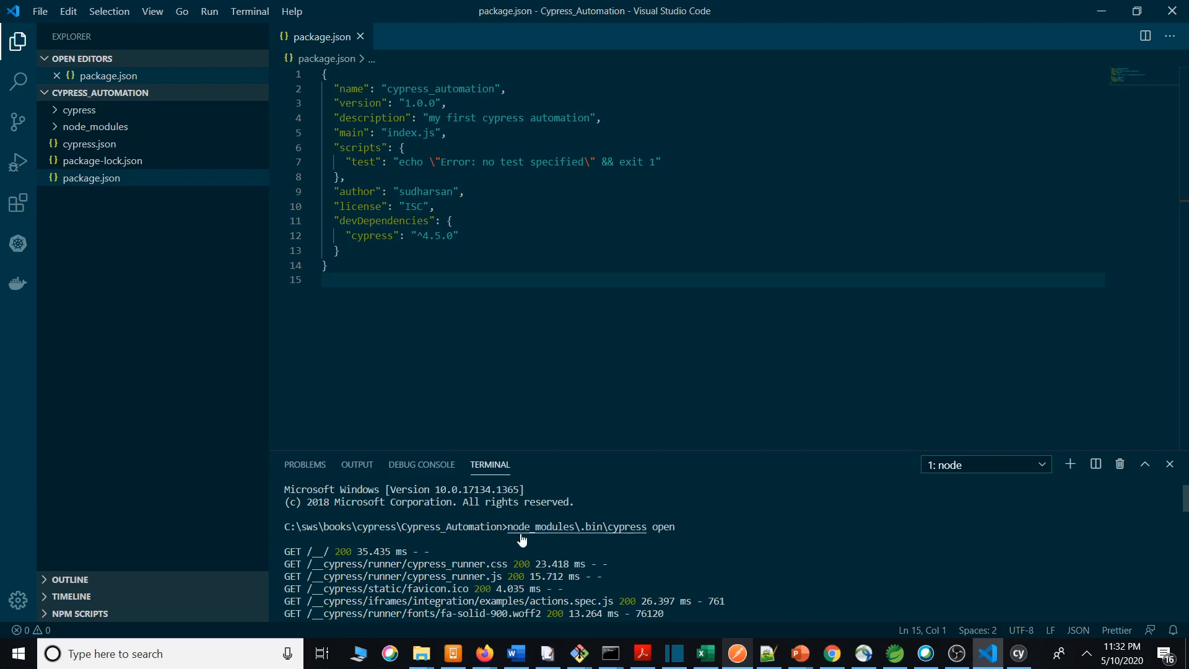
{"action": "mouse_move", "coordinate": [576, 526]}
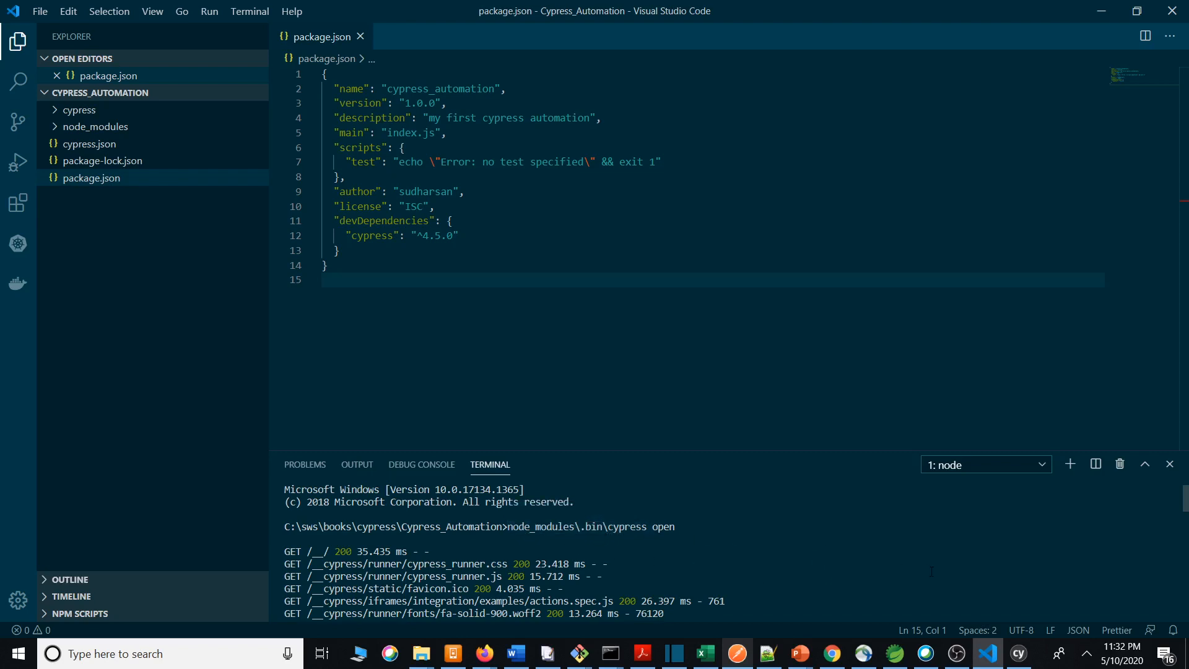
{"action": "mouse_move", "coordinate": [80, 110]}
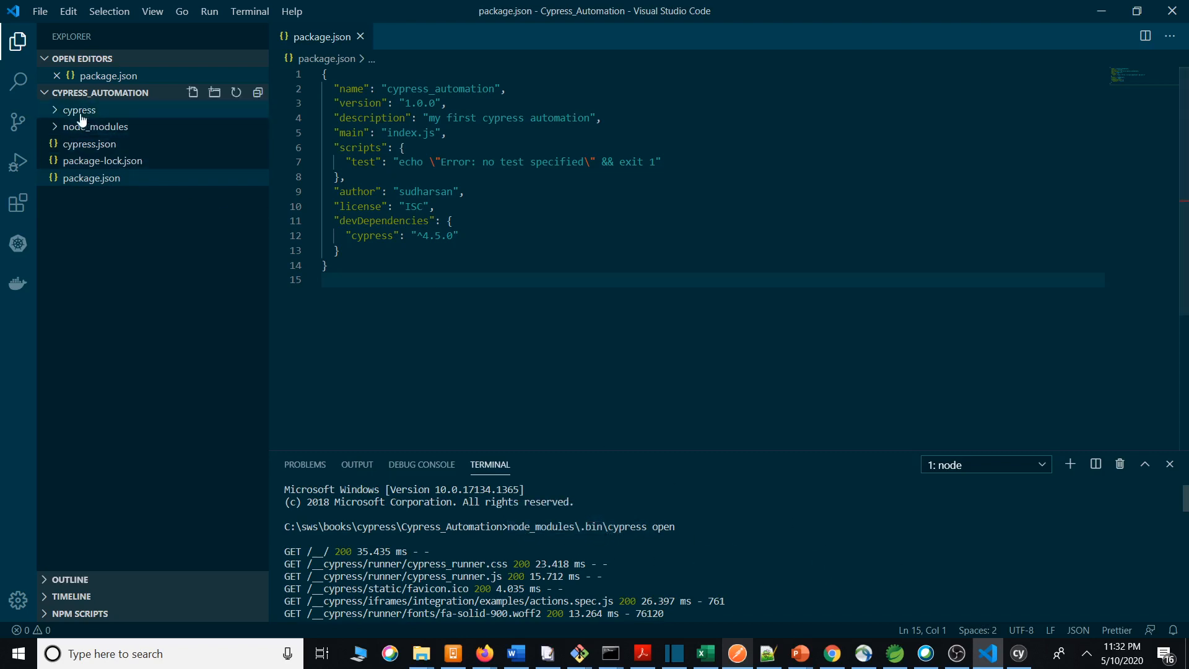
Expand the cypress folder in Explorer to show fixtures, integration examples, plugins and support
{"action": "left_click", "coordinate": [93, 178]}
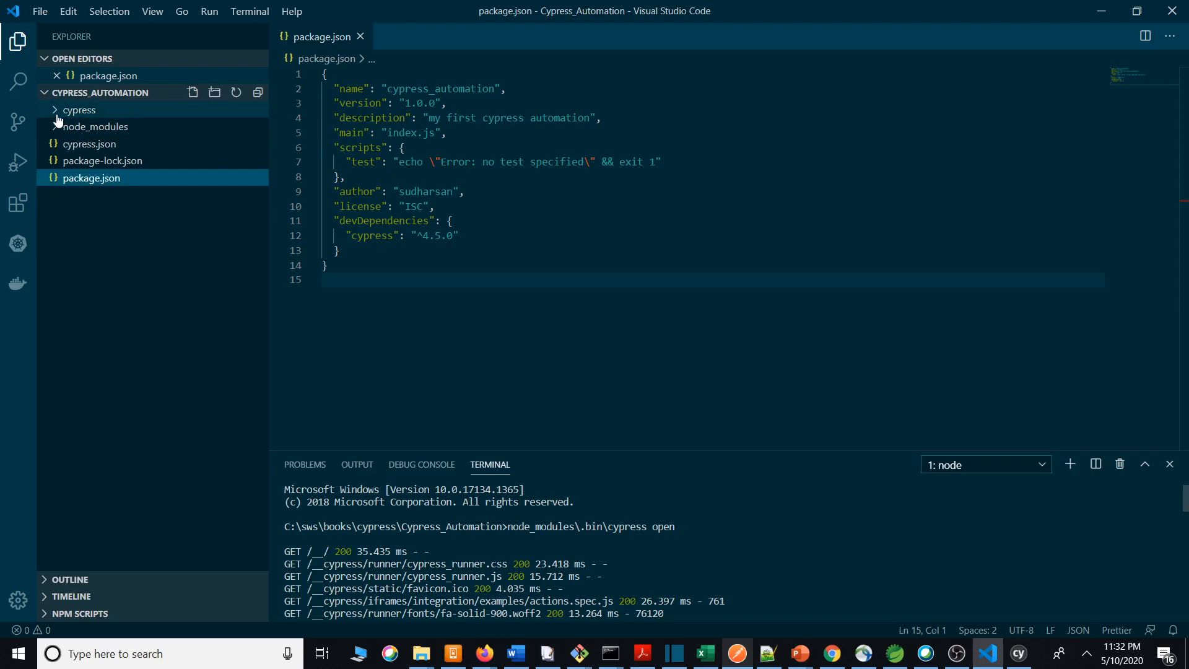
{"action": "left_click", "coordinate": [80, 110]}
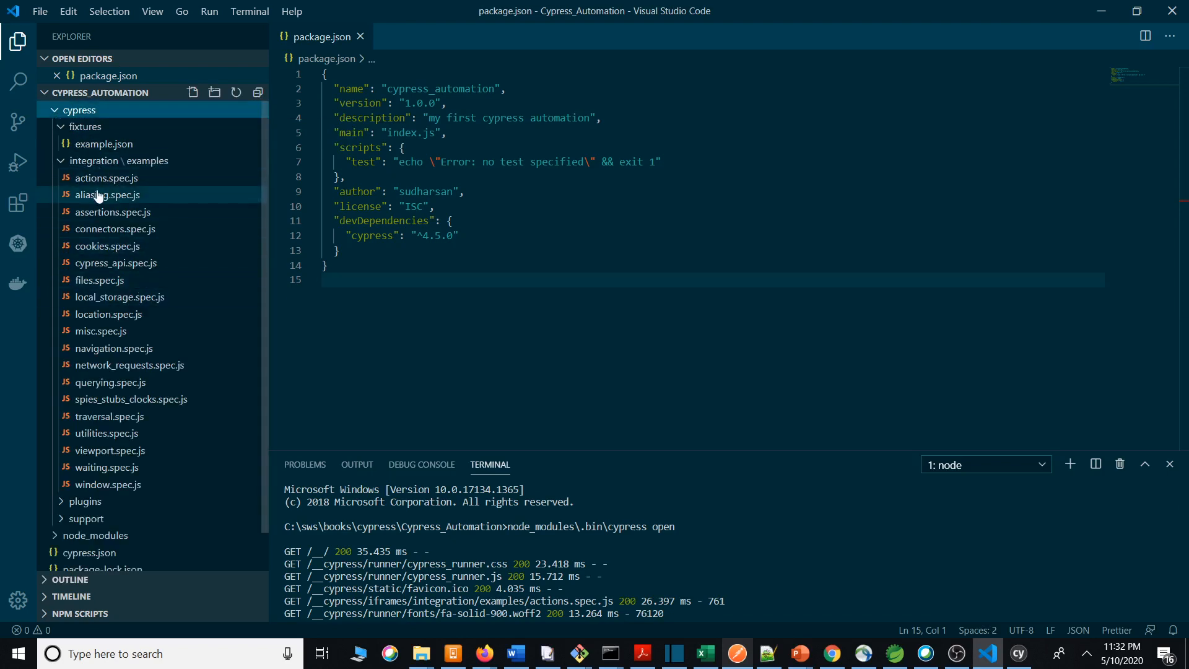
{"action": "mouse_move", "coordinate": [151, 198]}
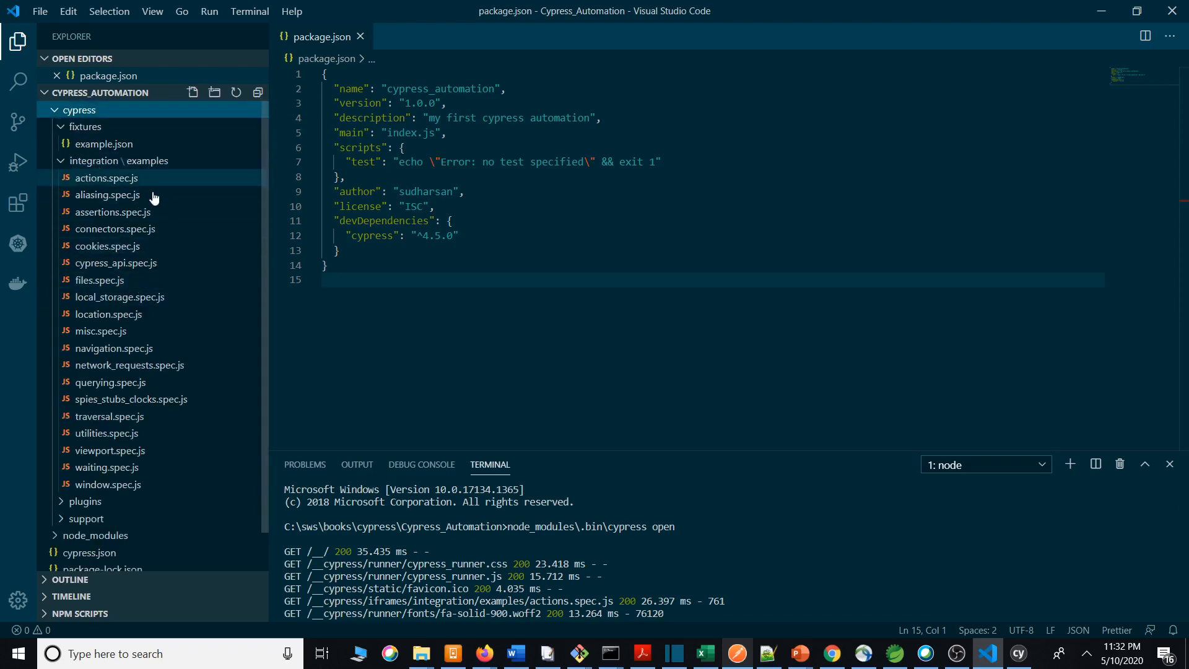
{"action": "mouse_move", "coordinate": [112, 212]}
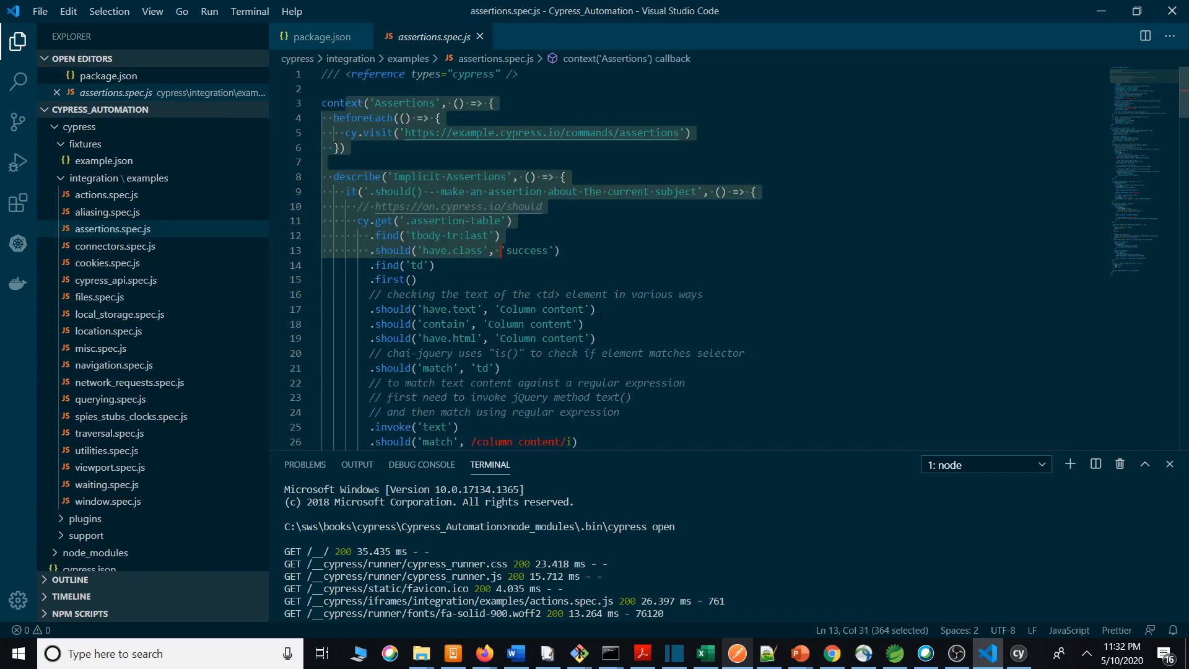
Review the Implicit Assertions test in assertions.spec.js, focusing on the success class assertion
{"action": "left_click", "coordinate": [610, 398]}
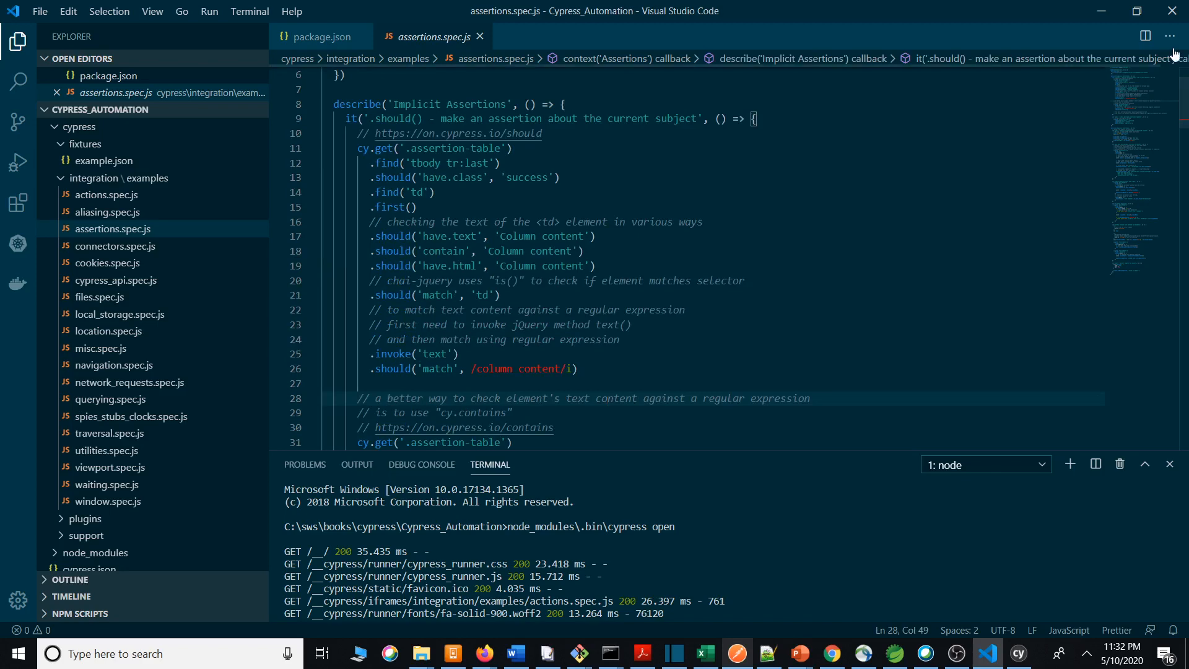
{"action": "left_click", "coordinate": [559, 177]}
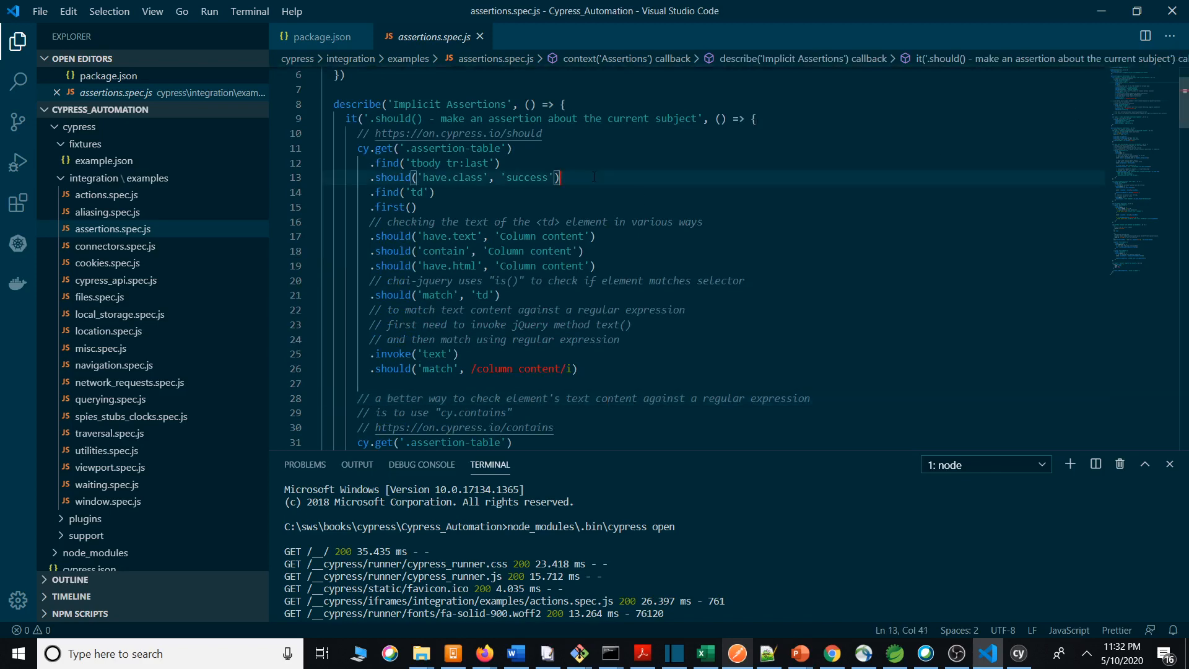